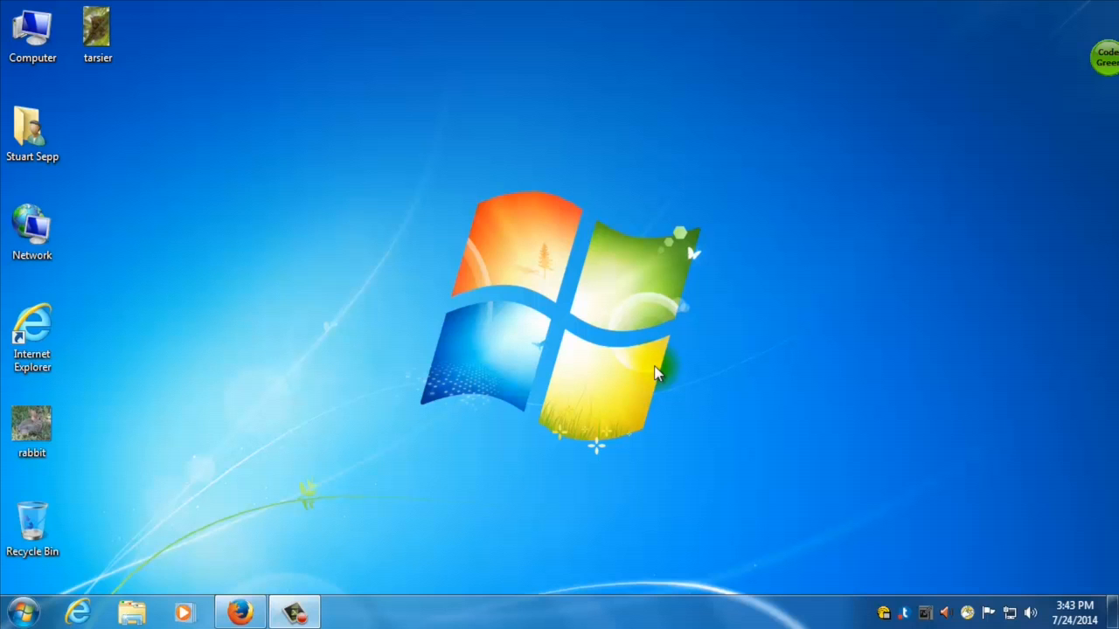
mouse_move(231, 492)
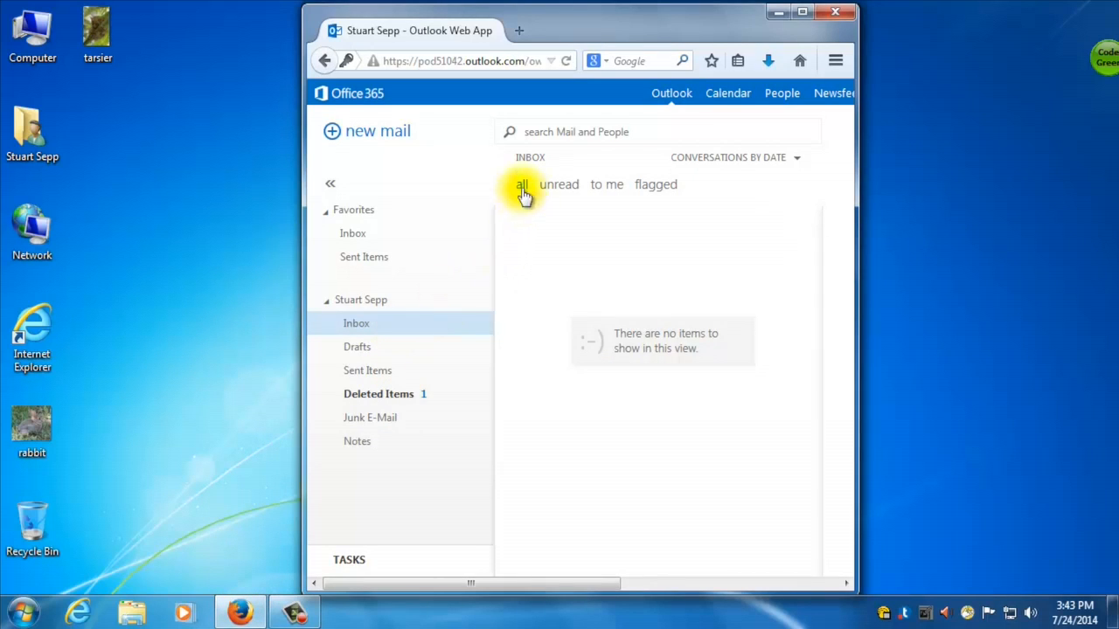
mouse_move(498, 56)
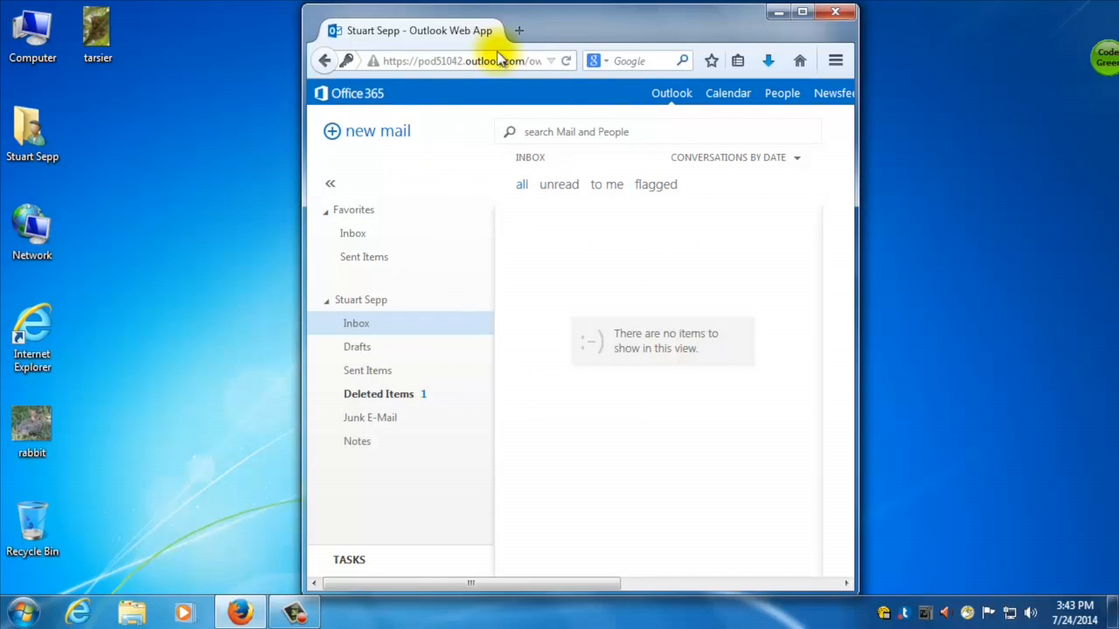
mouse_move(608, 28)
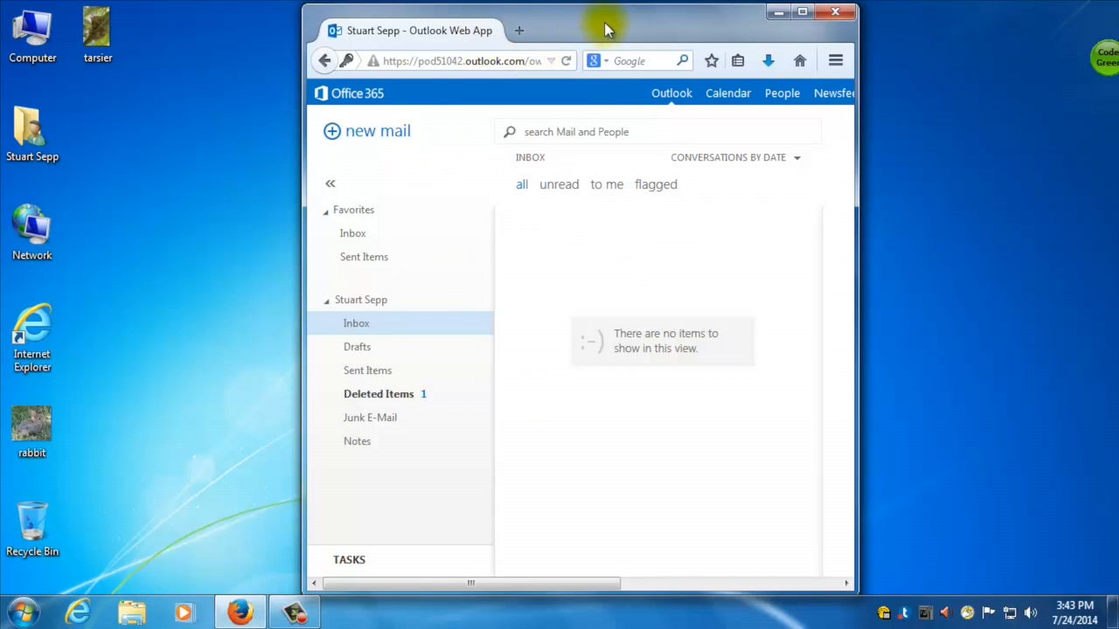
- Maximize the Firefox window so the Outlook Web App mailbox fills the screen
left_click_drag(608, 26, 524, 9)
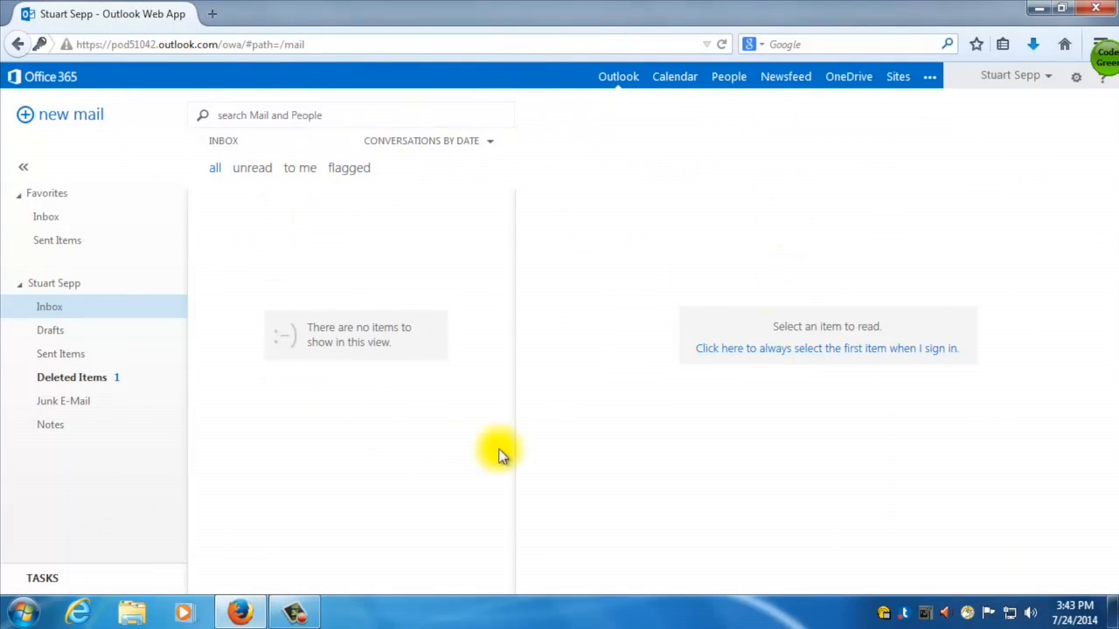
mouse_move(453, 412)
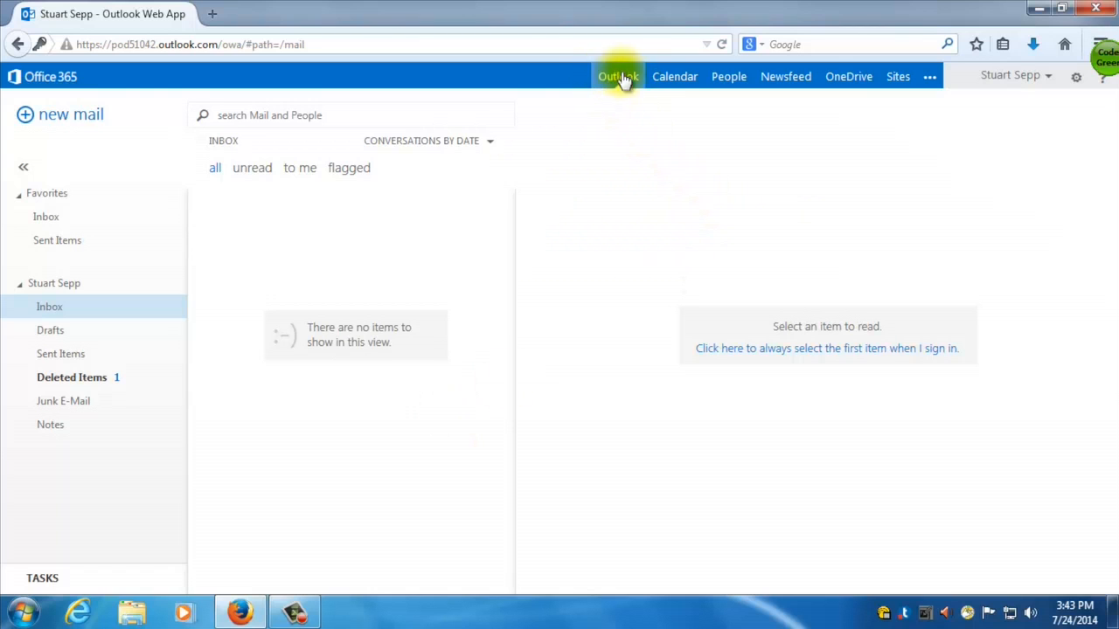
mouse_move(848, 77)
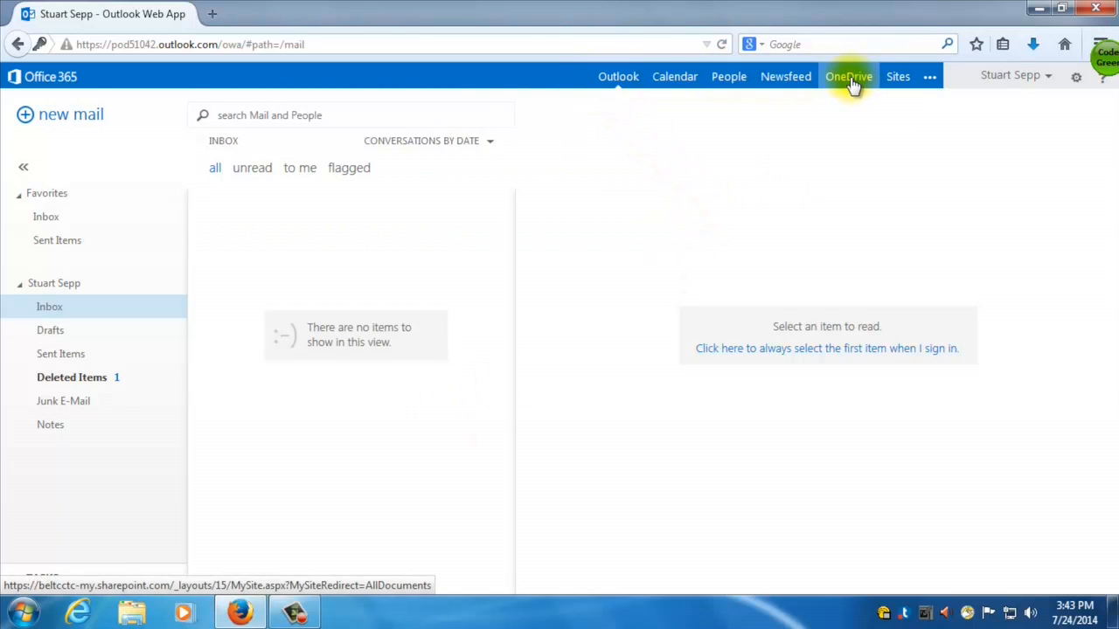
- Switch from the mailbox to OneDrive and load the empty Documents library
left_click(848, 76)
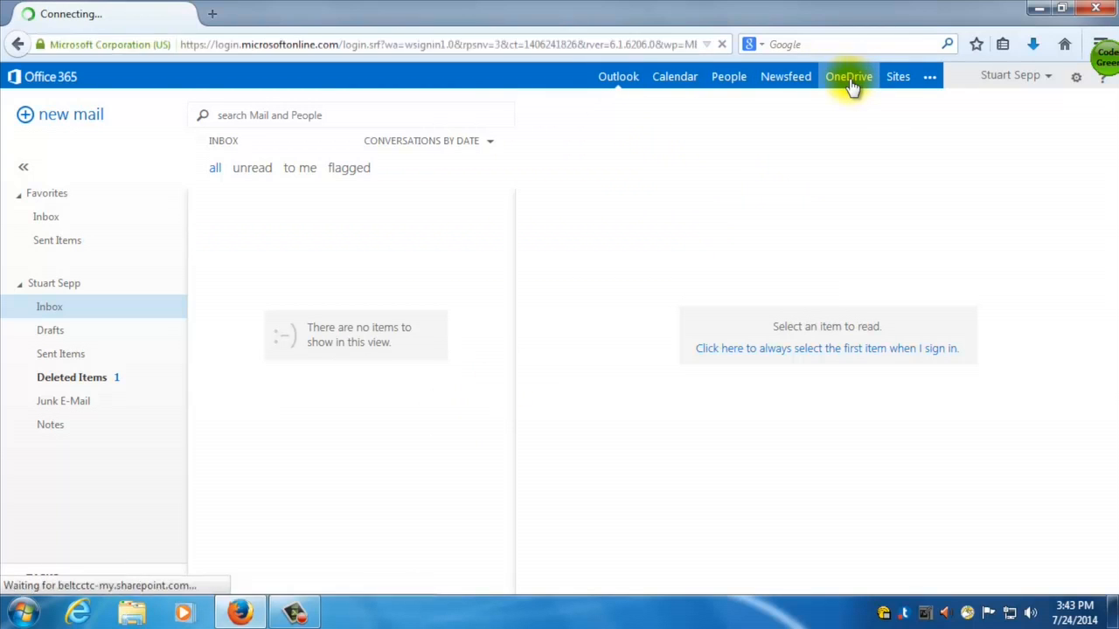
left_click(847, 76)
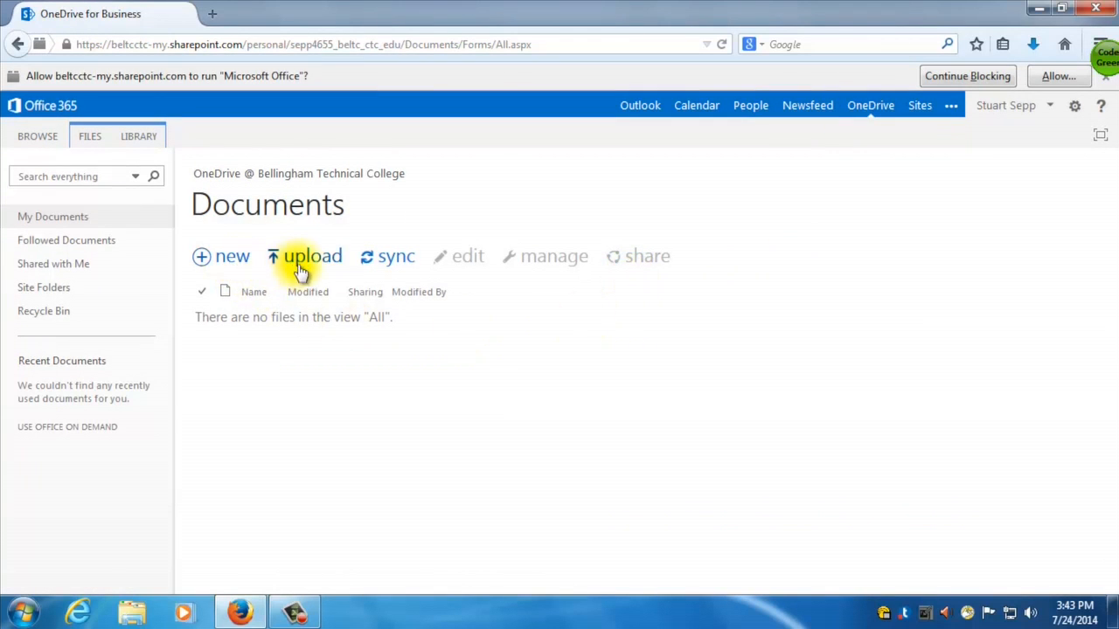
mouse_move(395, 255)
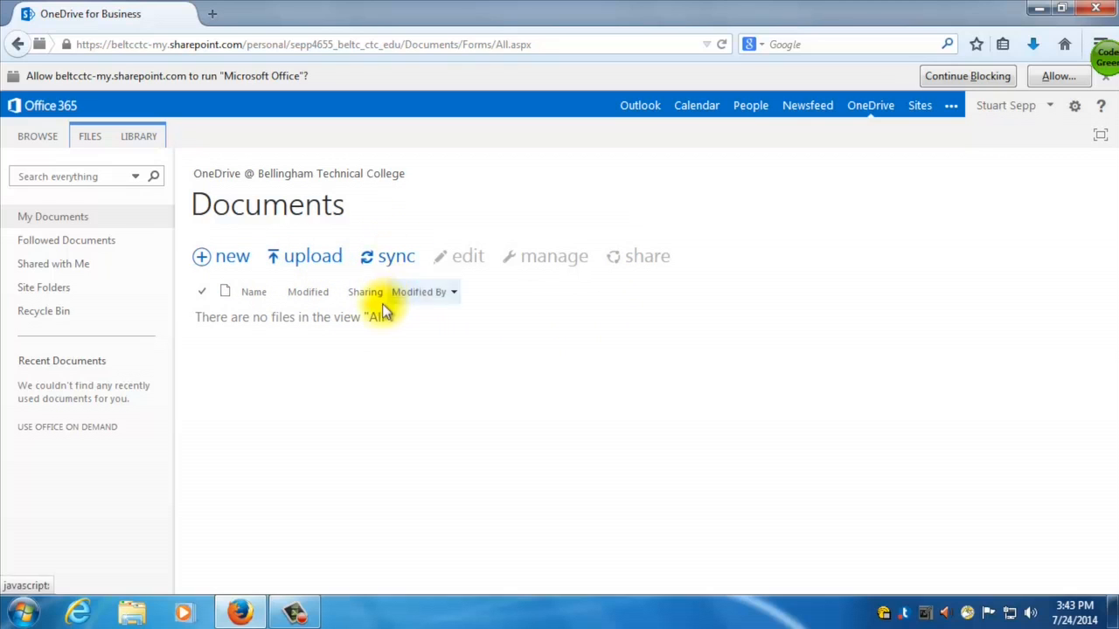
mouse_move(419, 292)
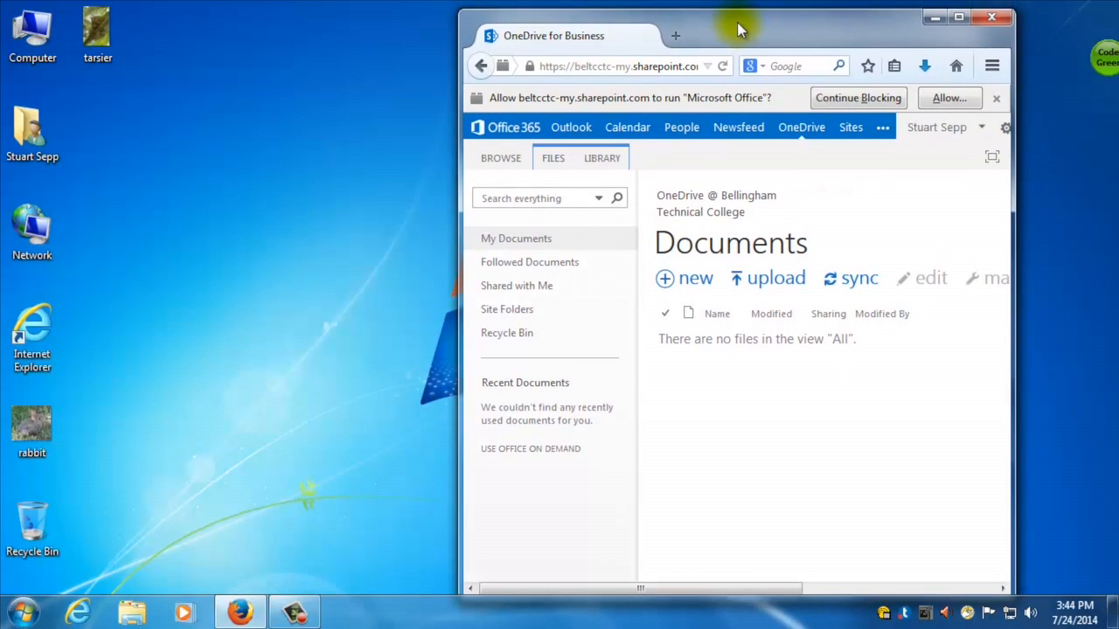
- Browse from Computer into the ssepp network drive showing Stoo's Folder
left_click(31, 31)
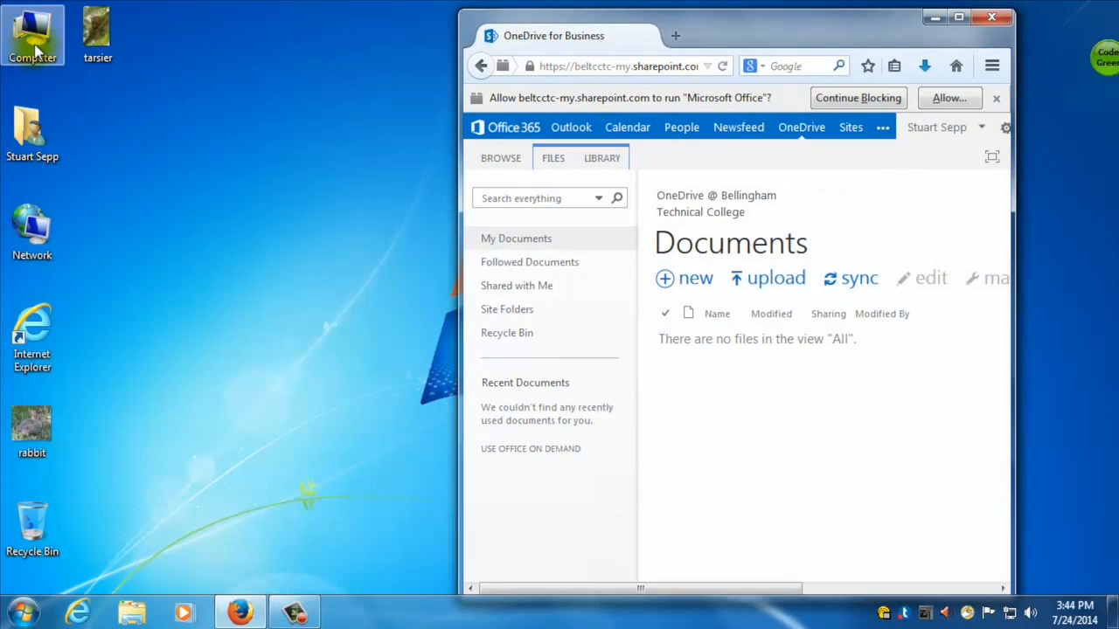
double_click(31, 31)
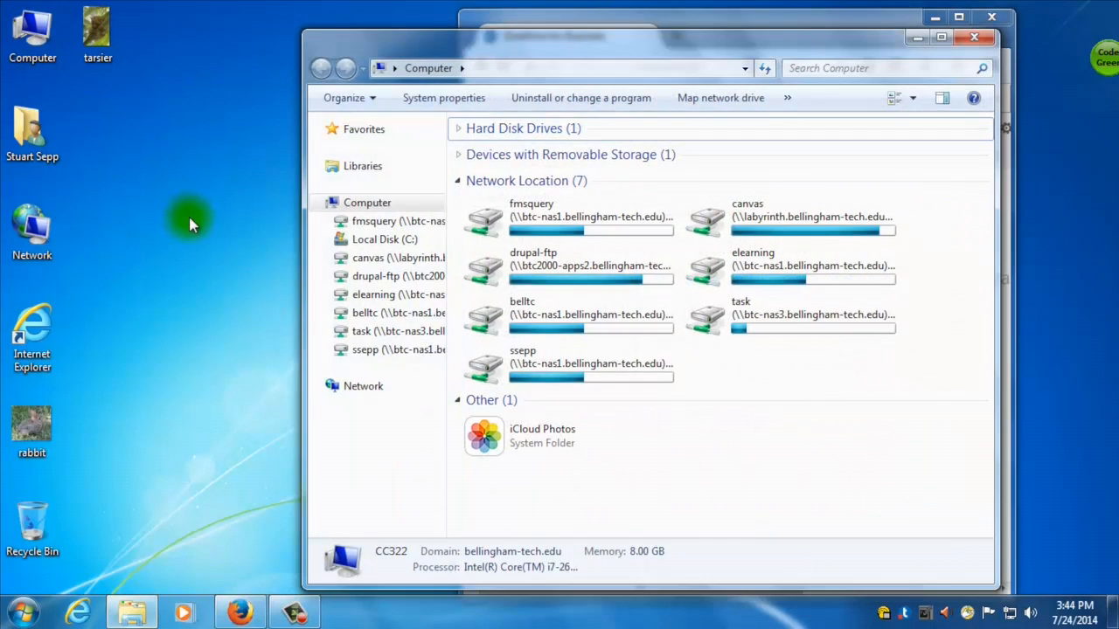
double_click(521, 362)
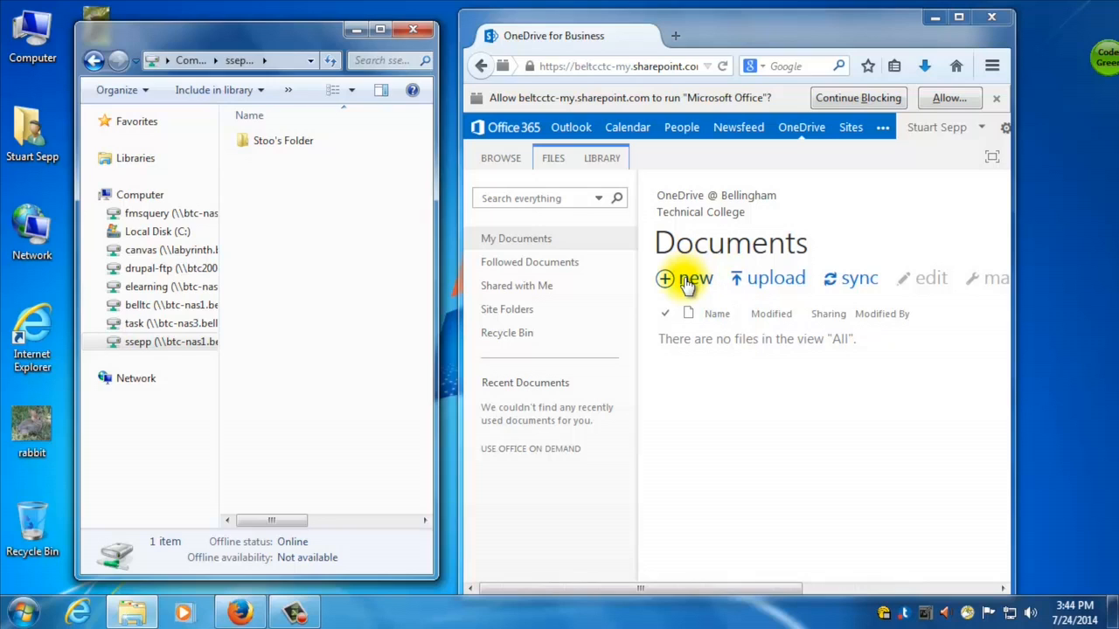
mouse_move(686, 278)
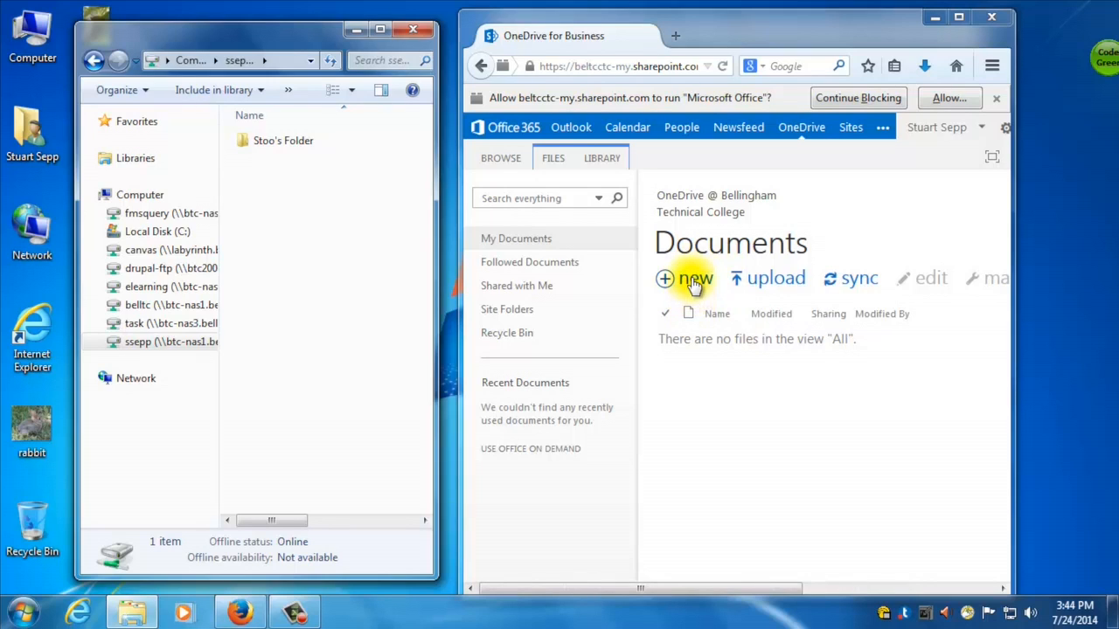
mouse_move(692, 278)
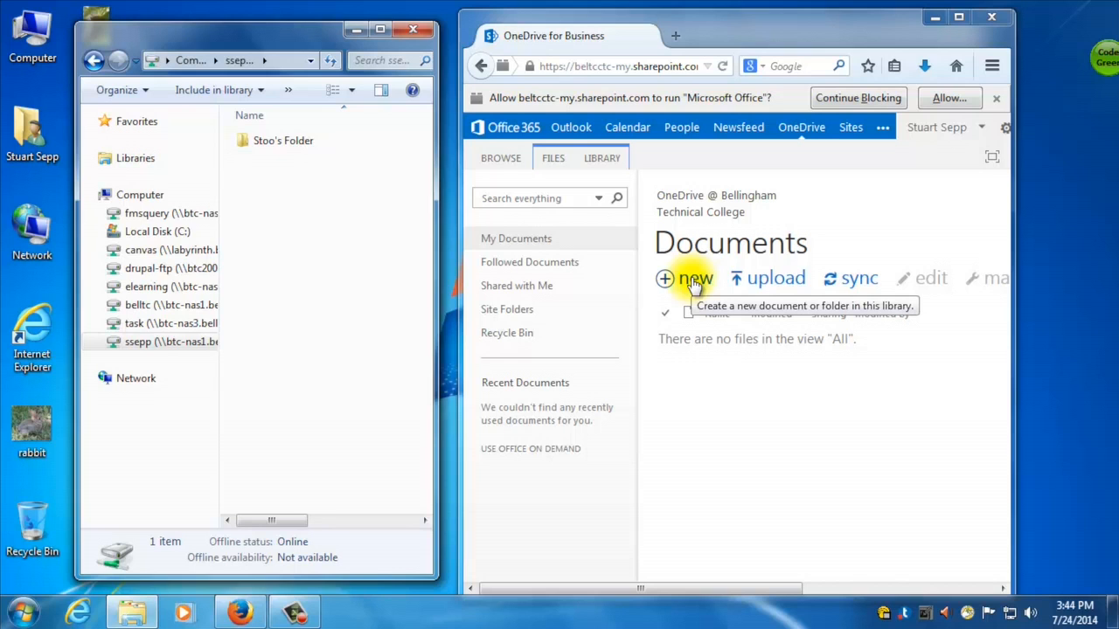
- Create a new folder named 'Stoo's Folder' in the OneDrive Documents library
left_click(685, 278)
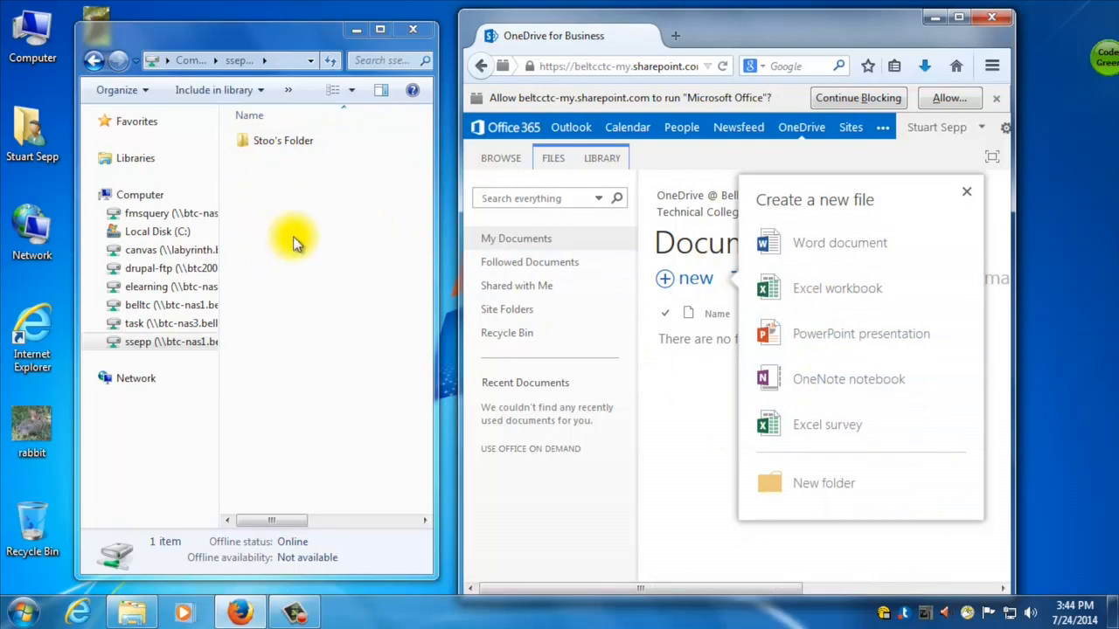
mouse_move(824, 483)
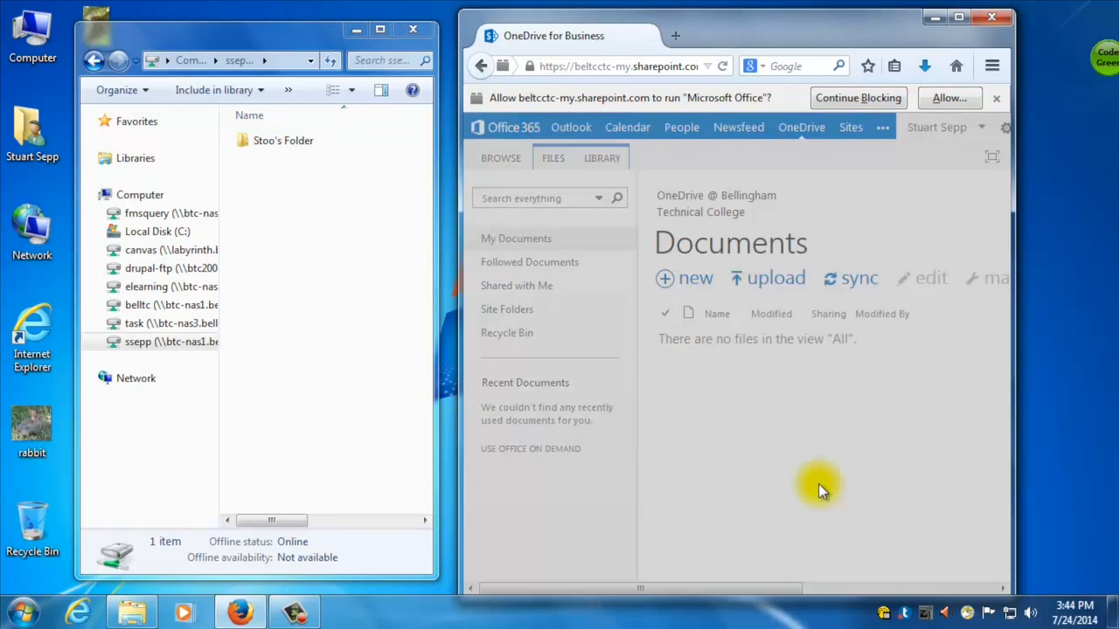
left_click(687, 278)
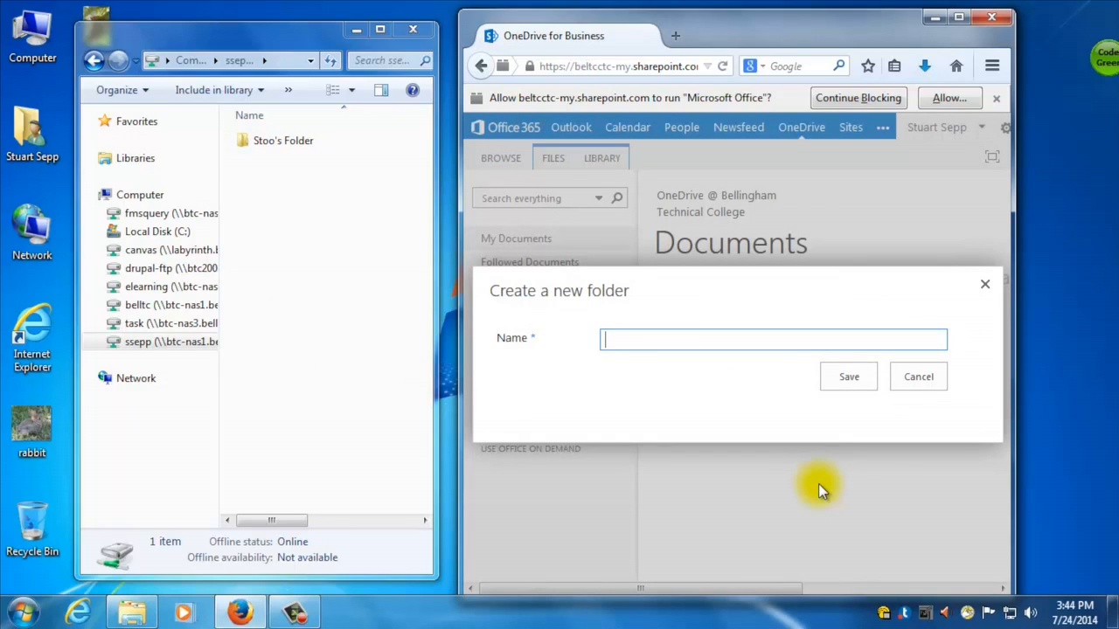
type("Stoo's Folder")
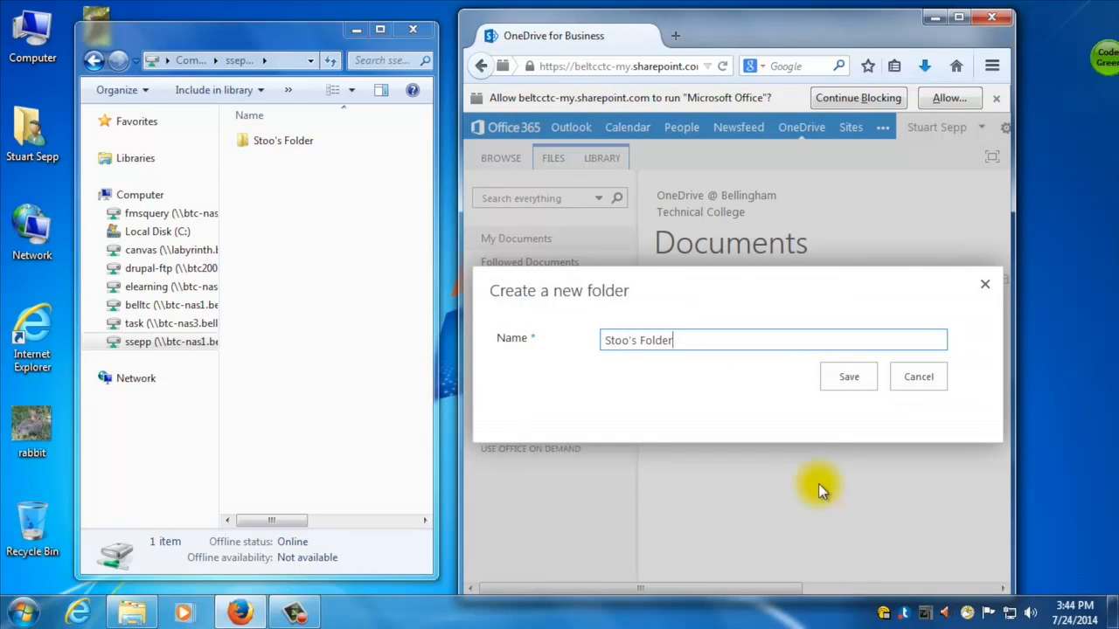
left_click(848, 376)
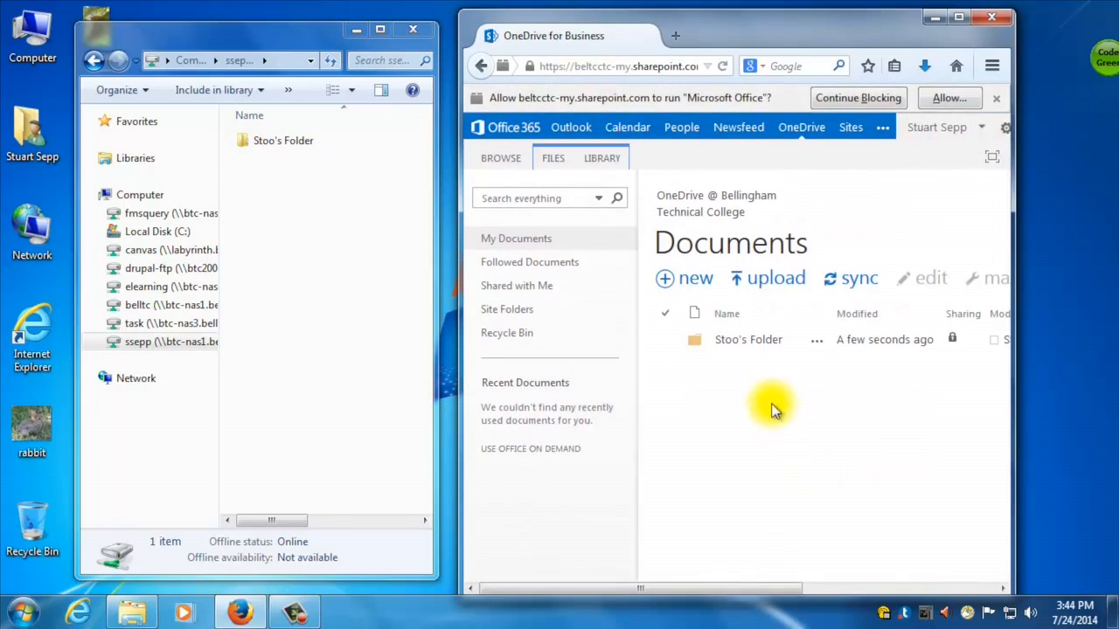
mouse_move(528, 262)
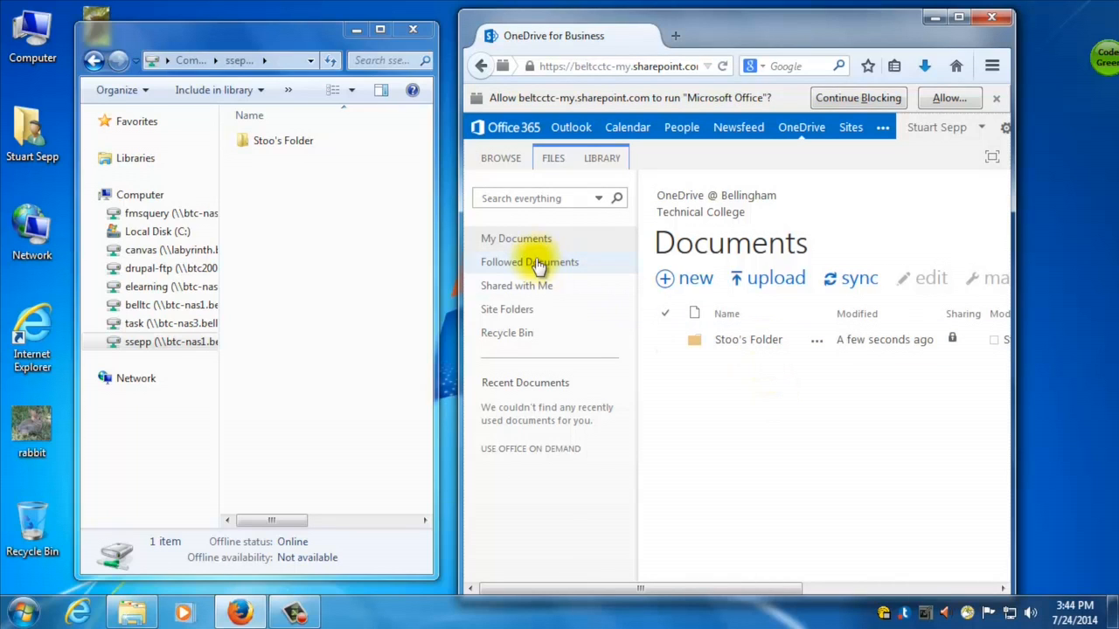
left_click(283, 140)
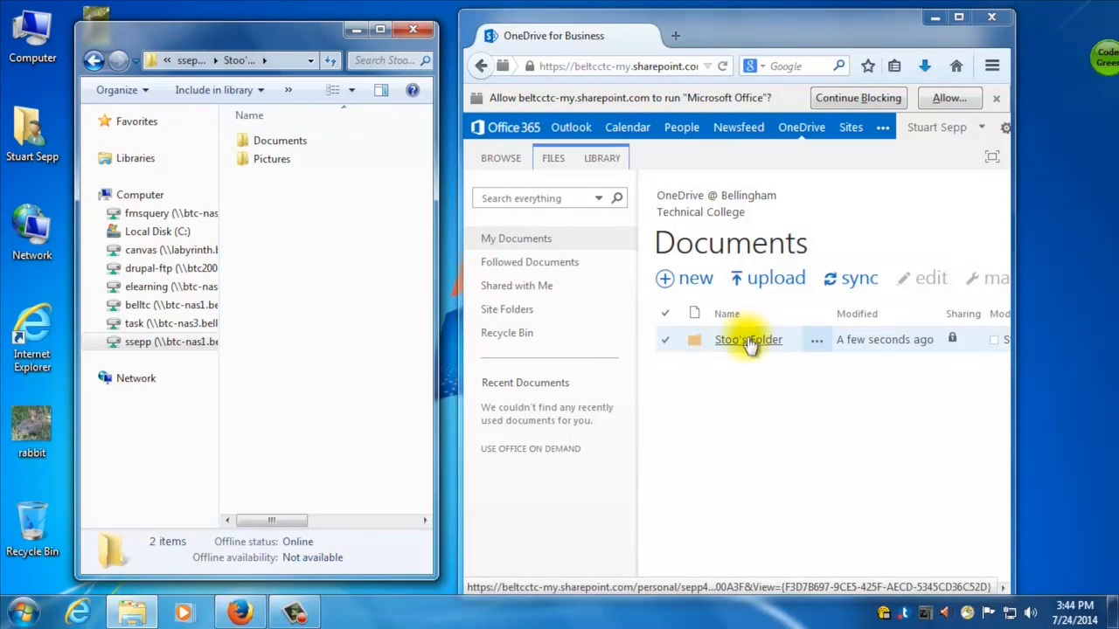
- Inside Stoo's Folder, create the Documentasdfj and Pictures subfolders
left_click(748, 339)
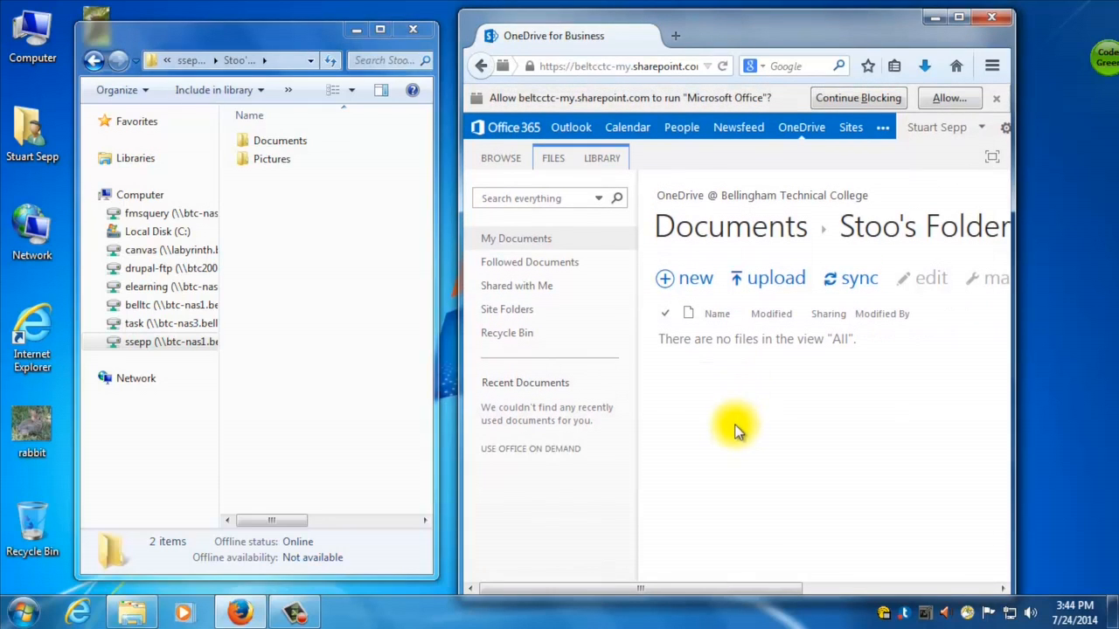
mouse_move(695, 278)
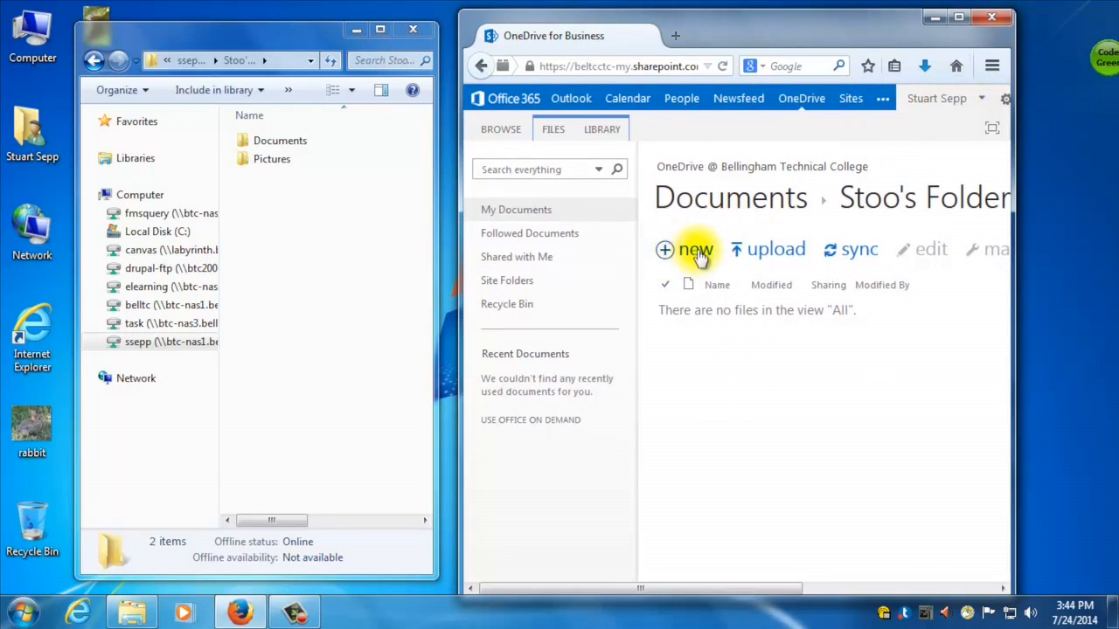
mouse_move(723, 336)
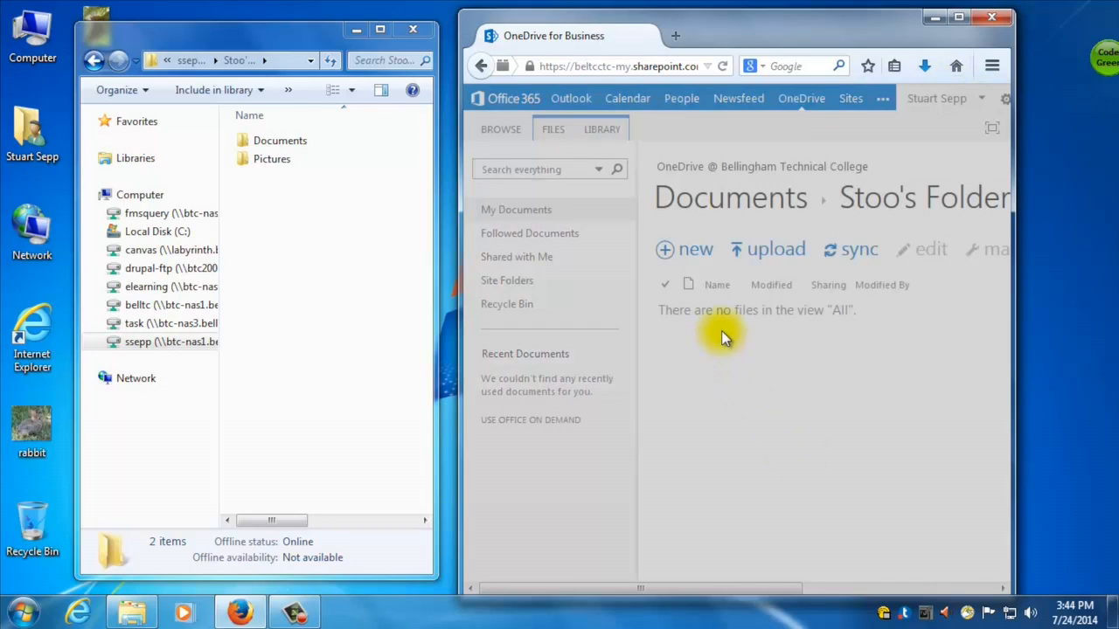
left_click(685, 248)
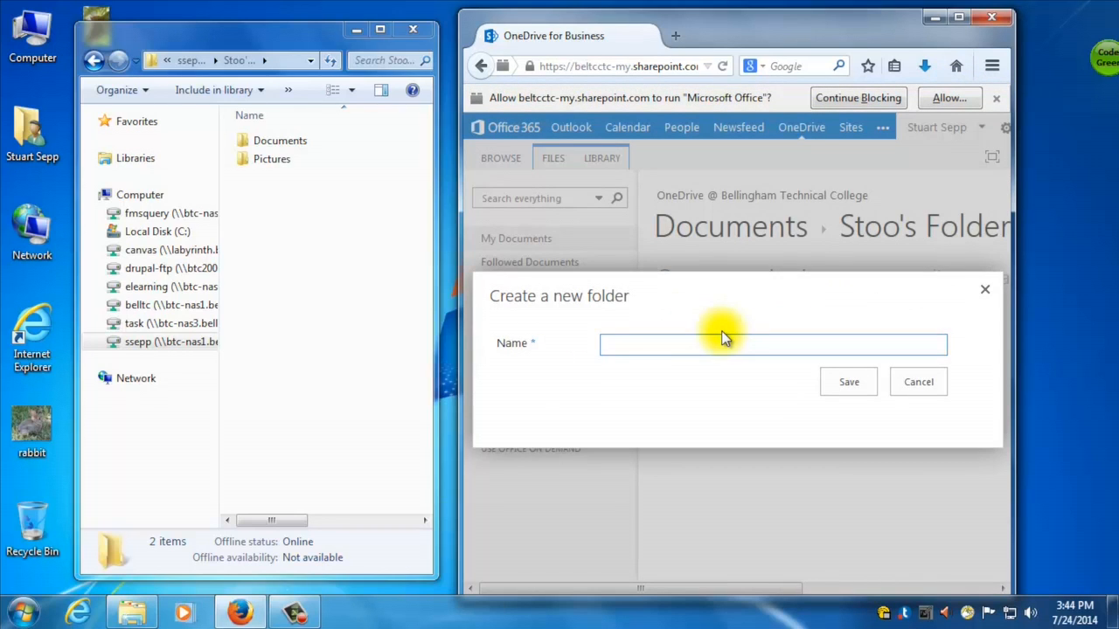
left_click(917, 381)
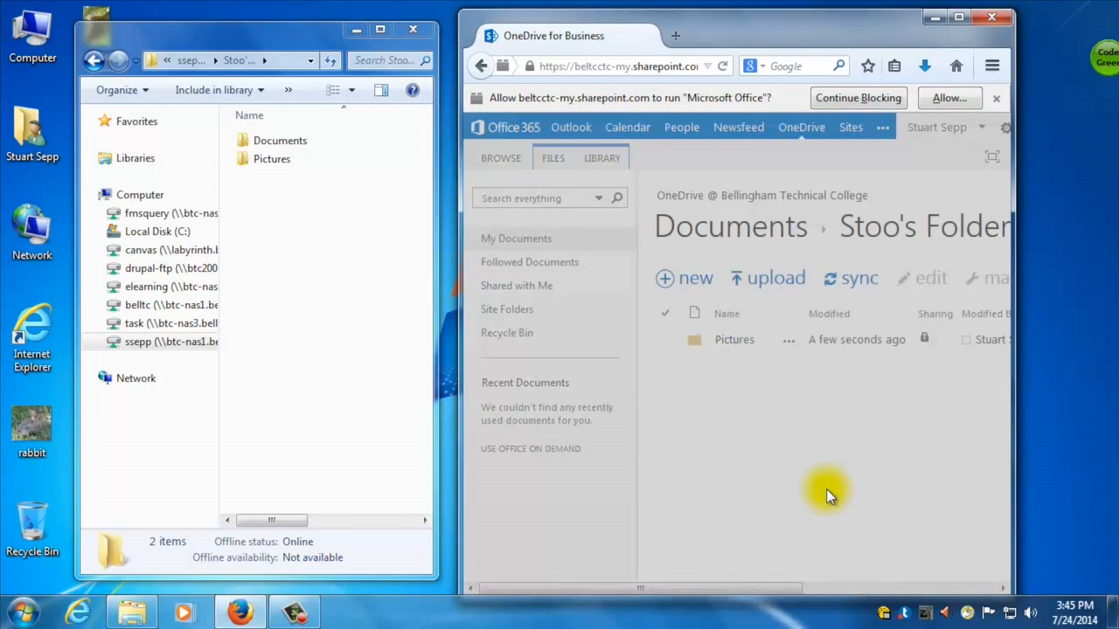
type("Documentasdfj")
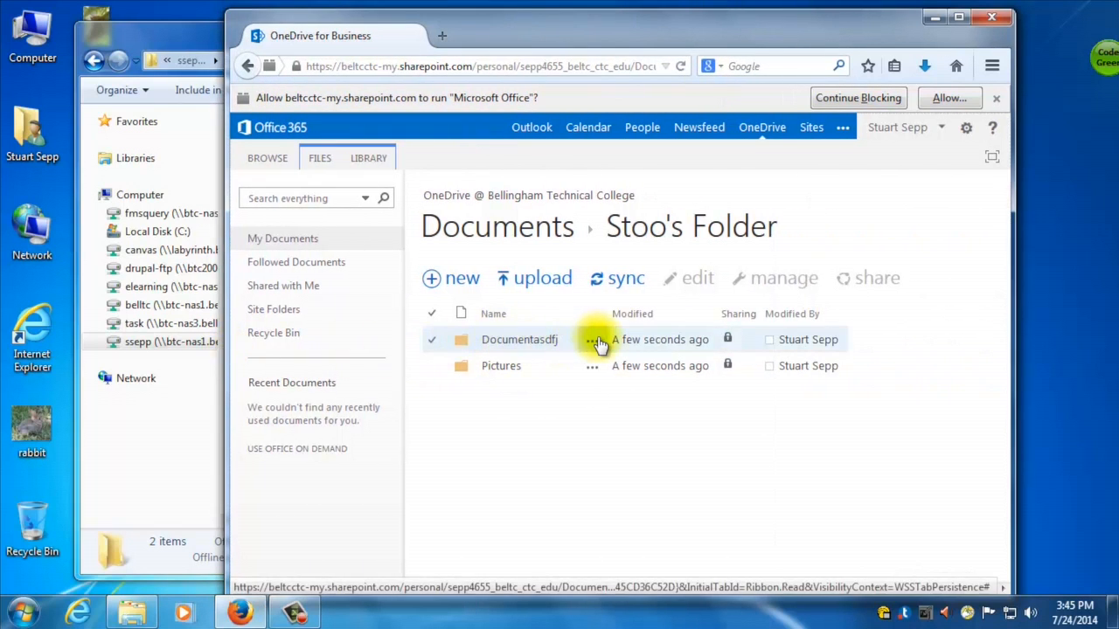
- Rename the misspelled Documentasdfj folder to Documents via Edit Properties
left_click(590, 339)
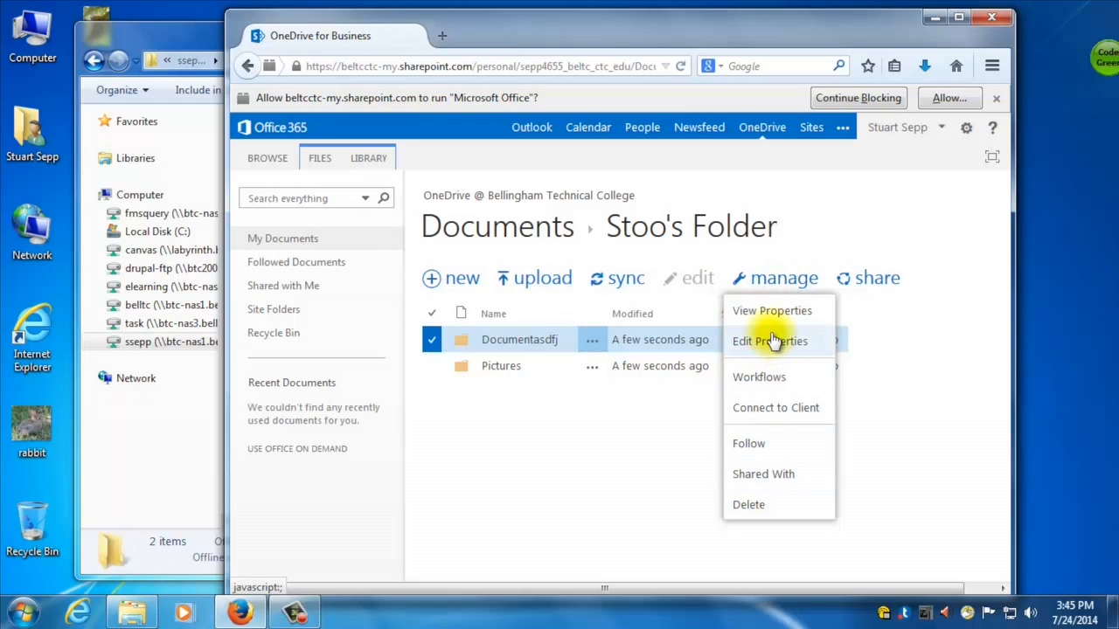
left_click(769, 341)
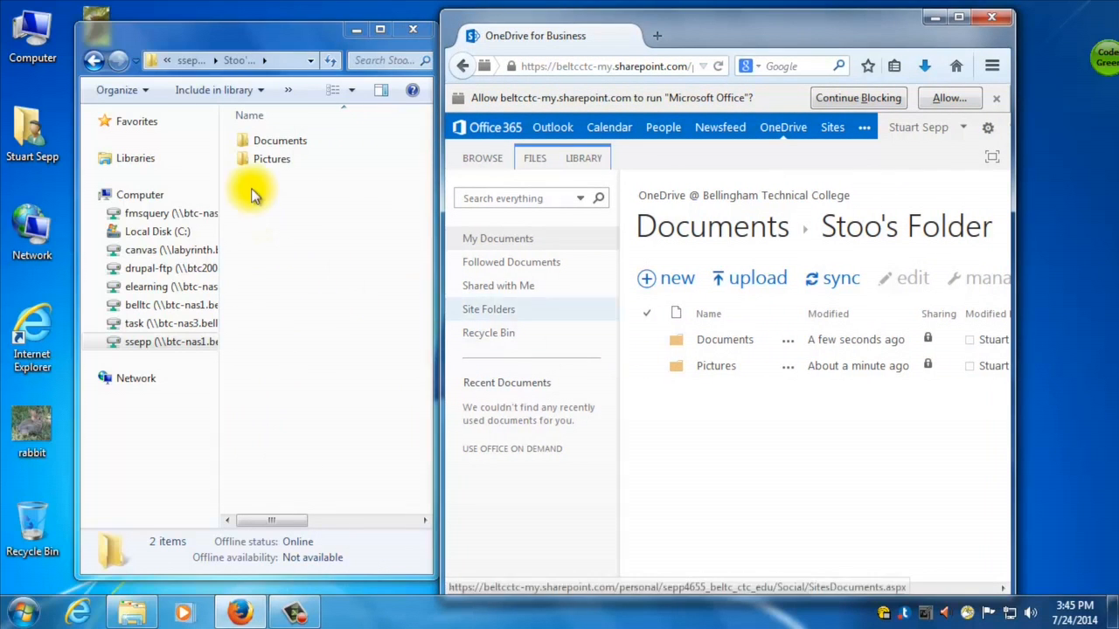
- Inside the online Documents folder, create docs and PDFs subfolders matching the network drive
double_click(280, 140)
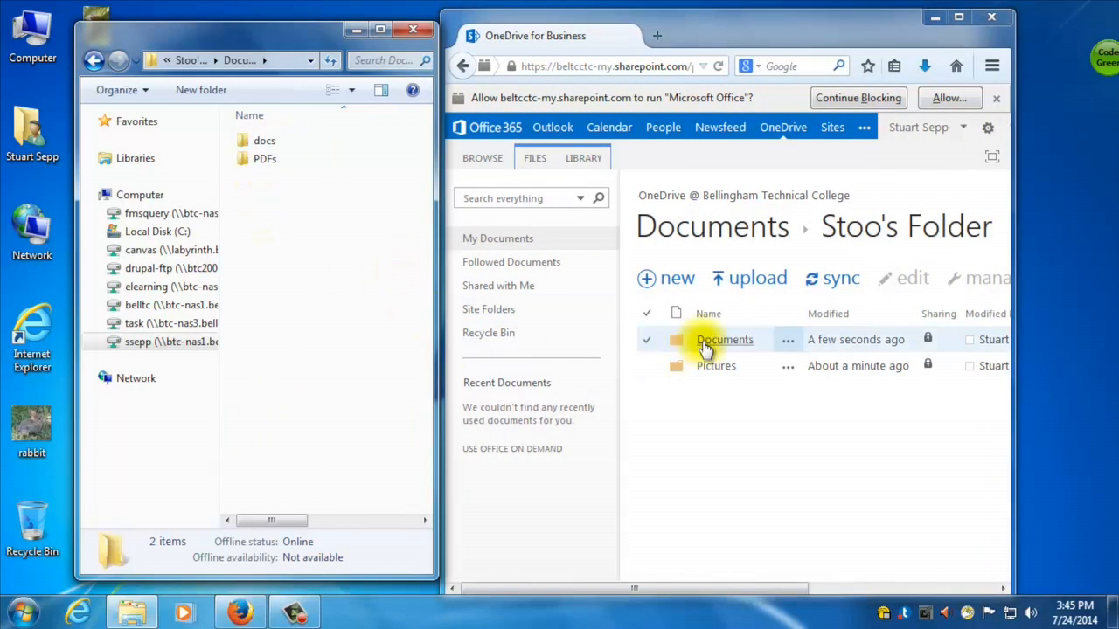
left_click(723, 339)
type("docs")
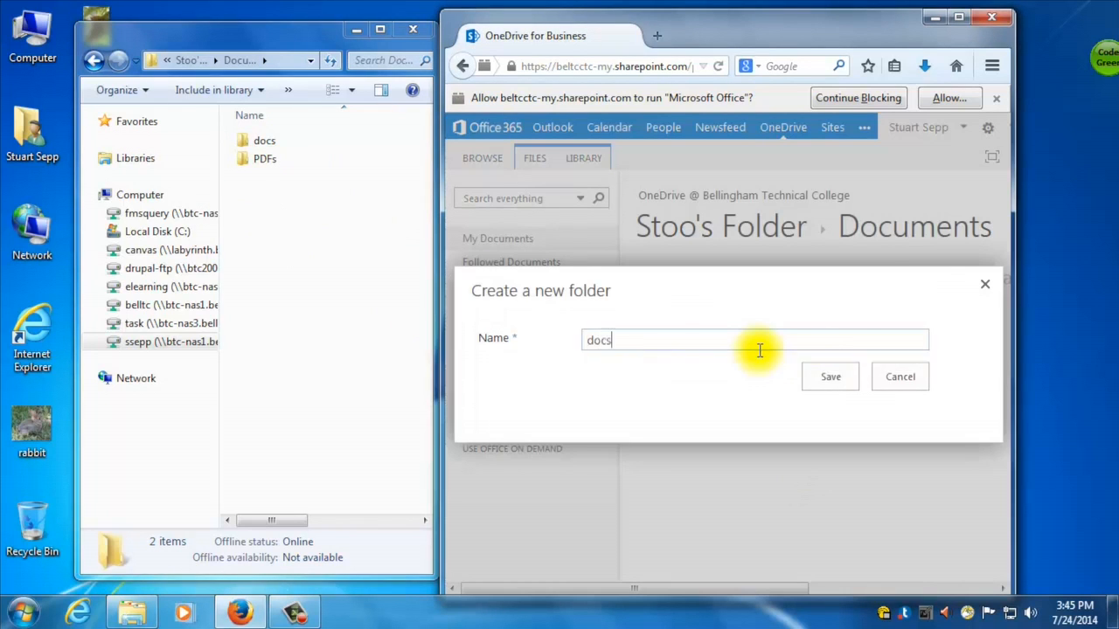
left_click(828, 375)
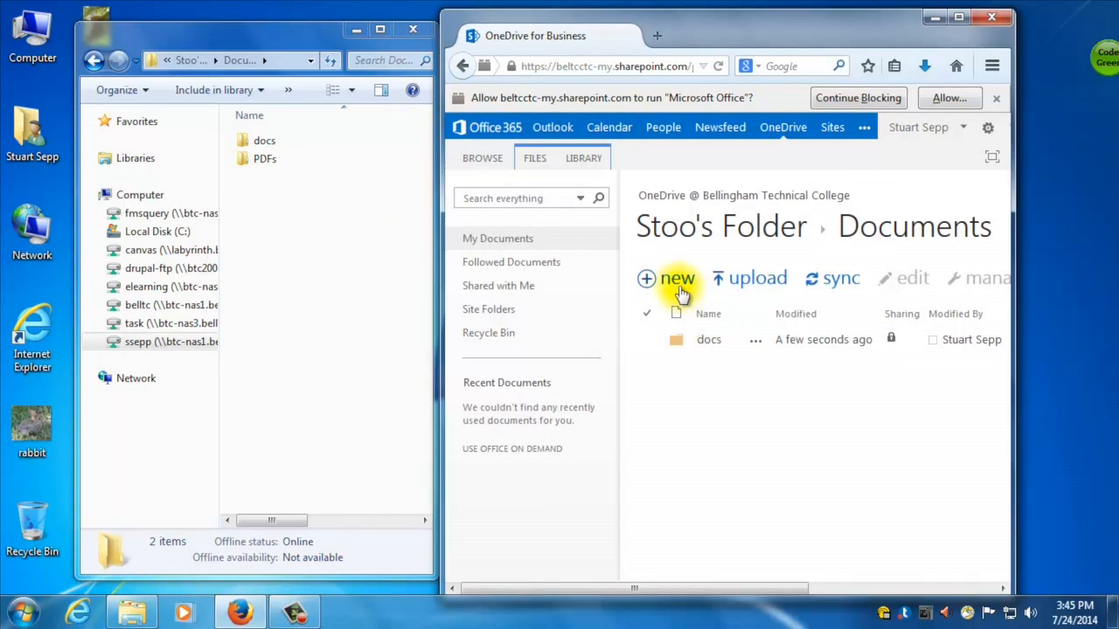
left_click(675, 278)
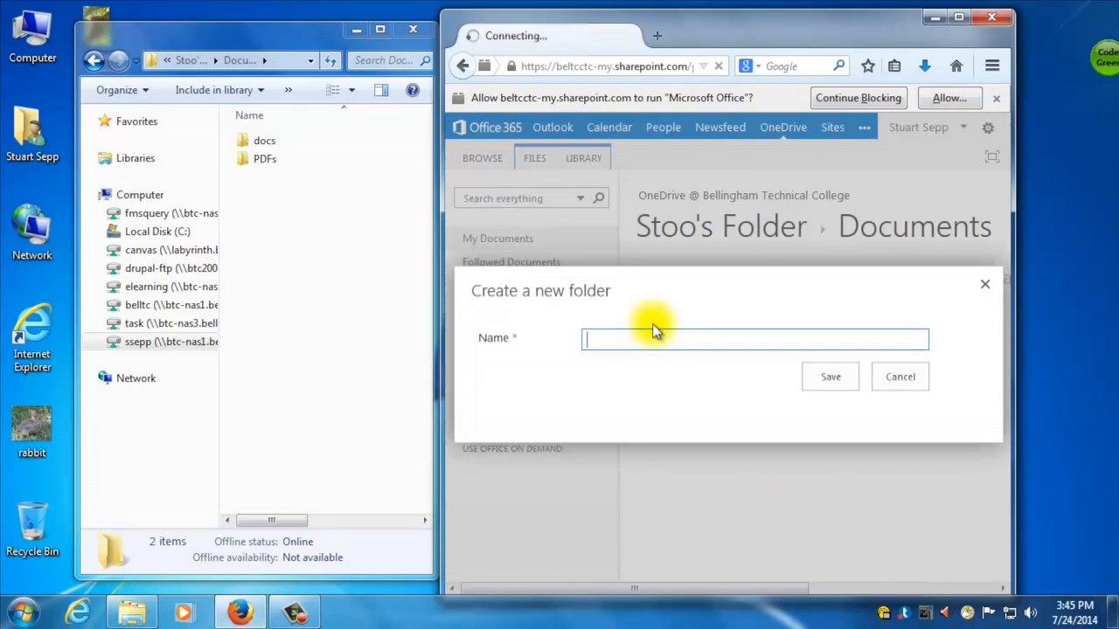
type("PDFS")
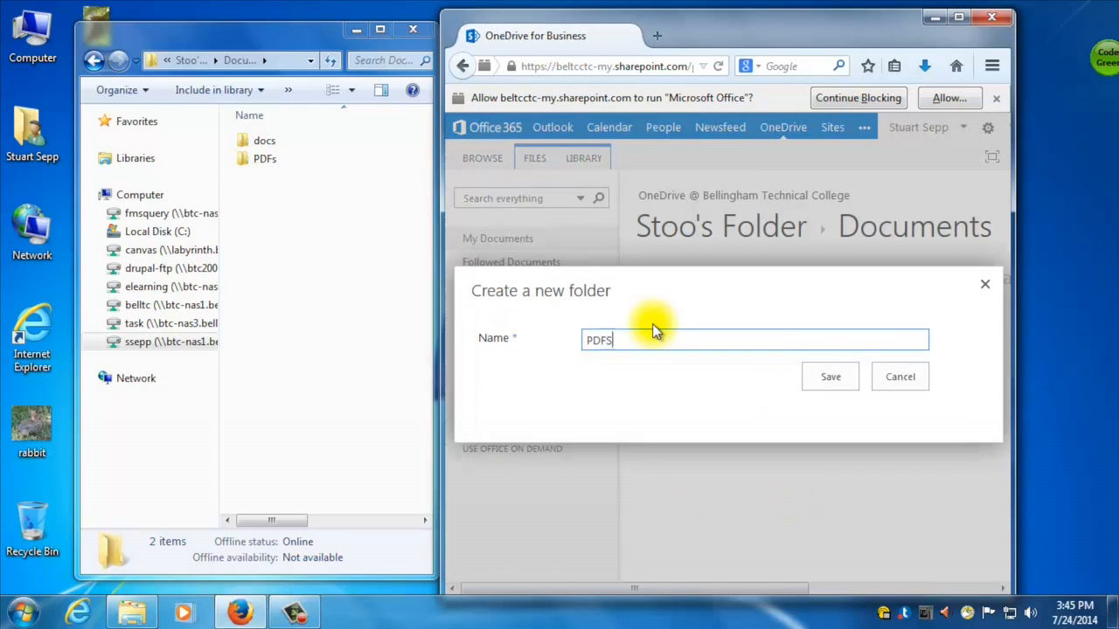
left_click(829, 376)
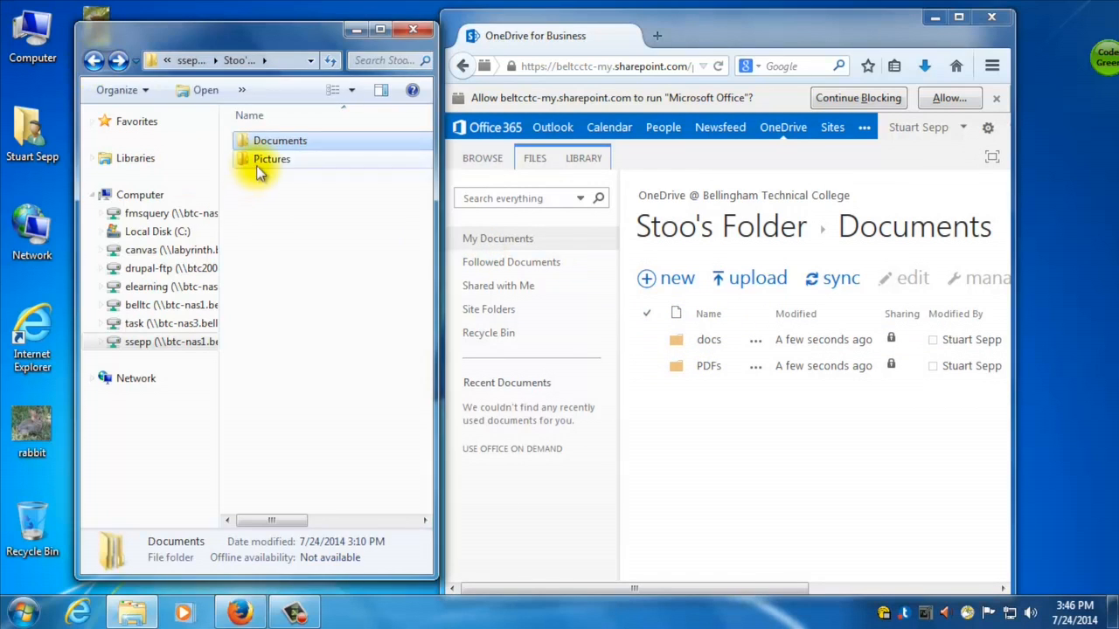
- Create an Animals folder inside the online Pictures folder
double_click(273, 158)
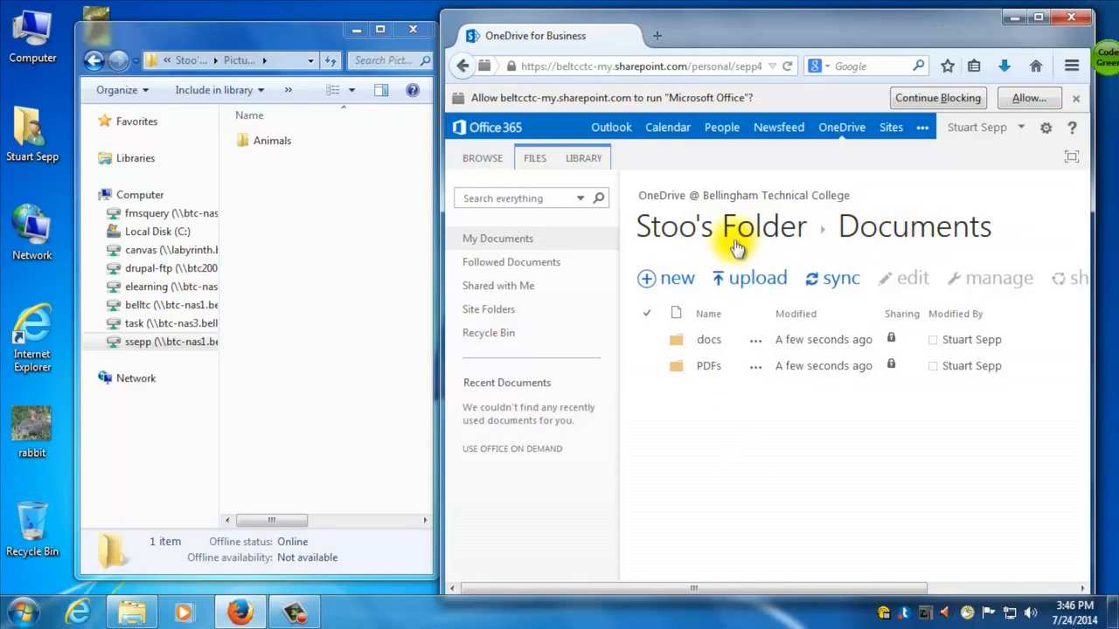
mouse_move(737, 244)
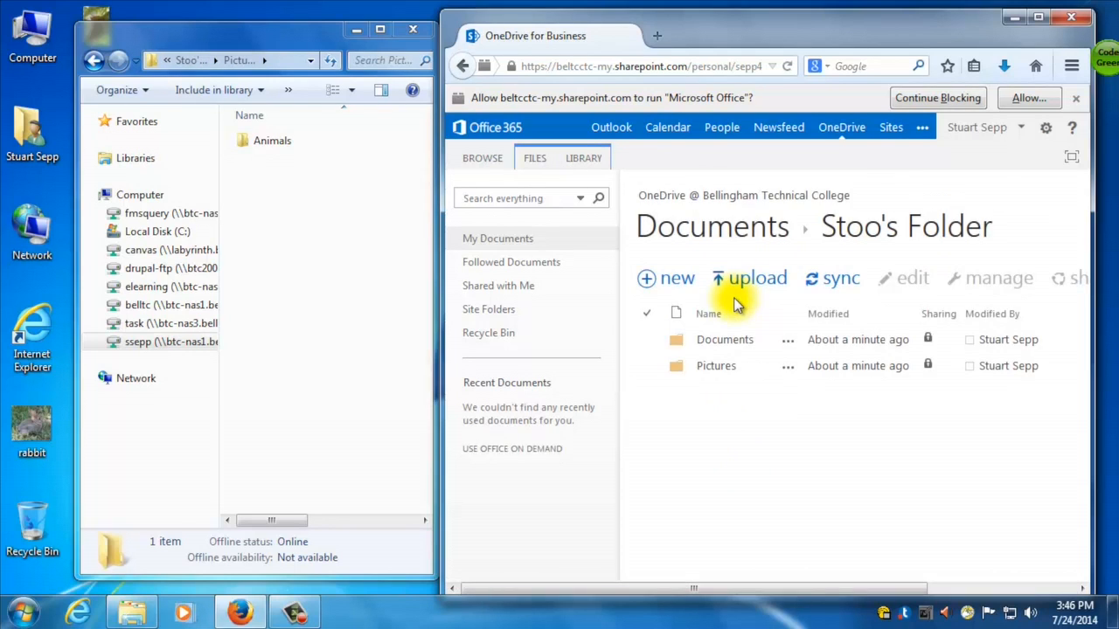
left_click(717, 365)
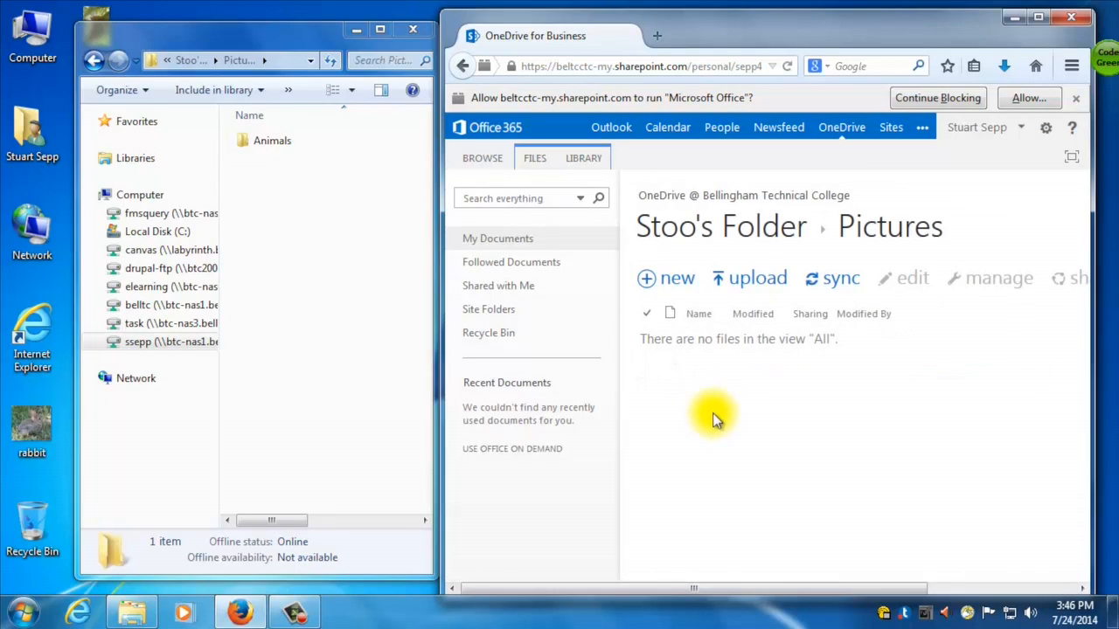
left_click(678, 278)
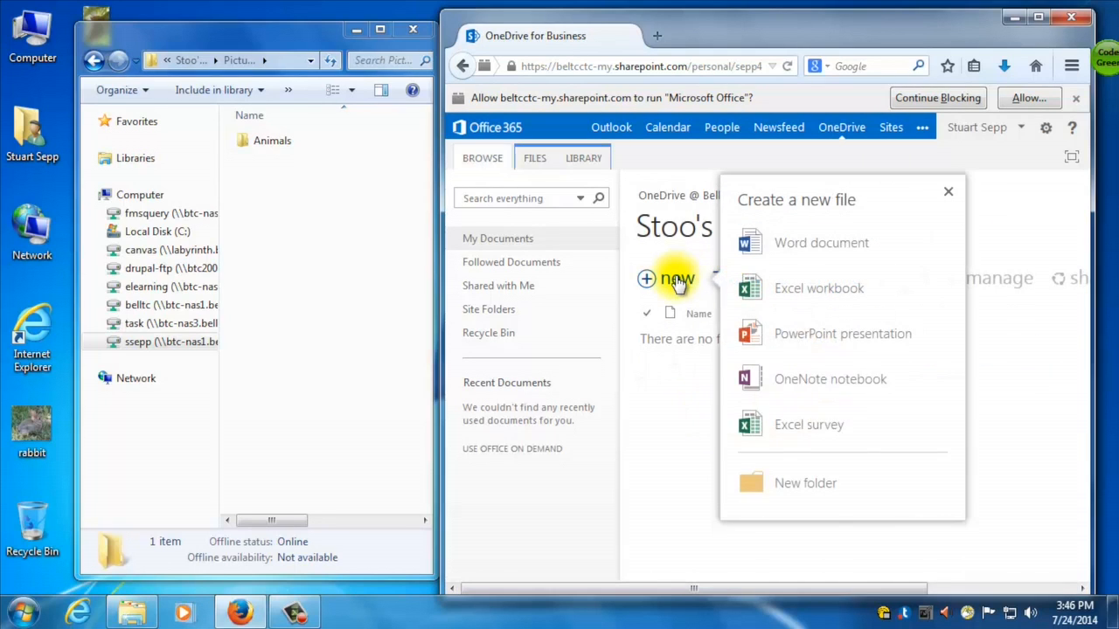
left_click(804, 483)
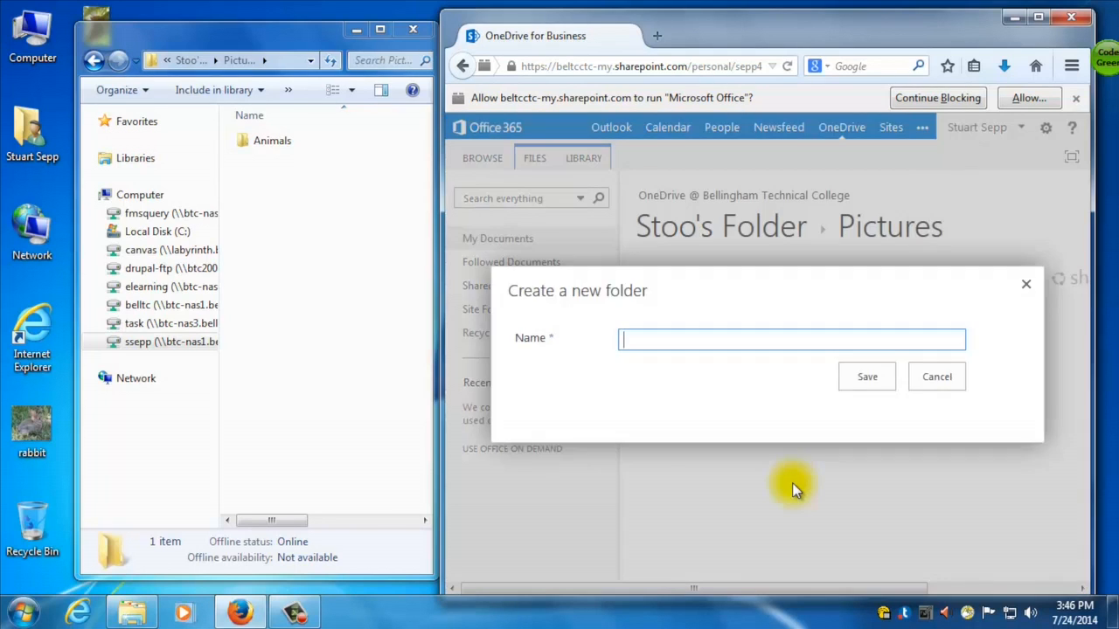
left_click(937, 378)
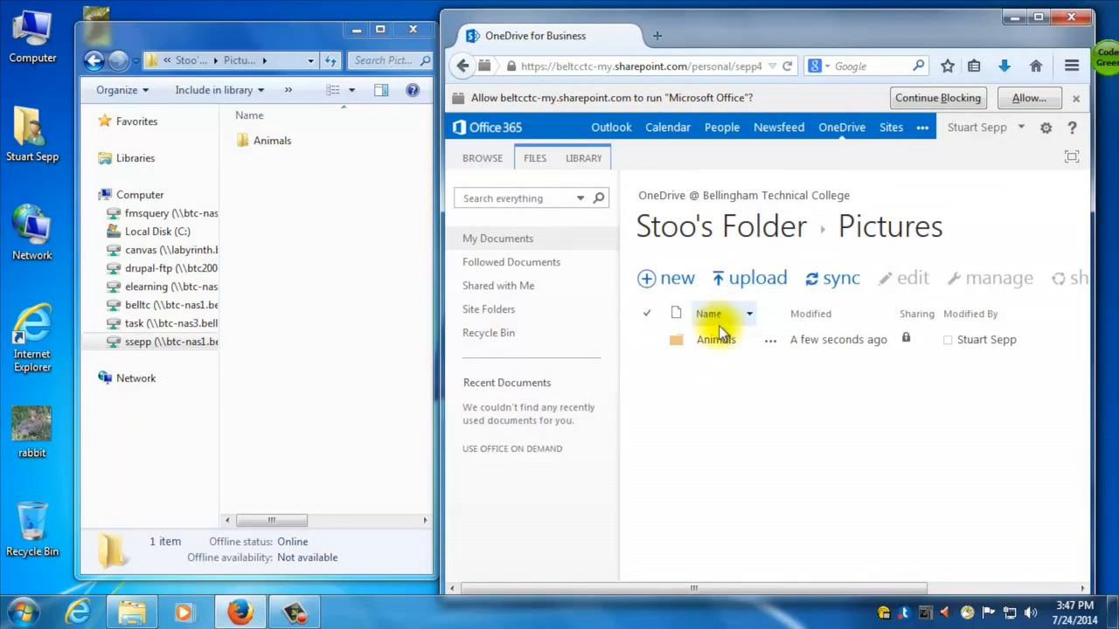
- Inside Animals, create Rabbits and Tarsiers subfolders
left_click(716, 339)
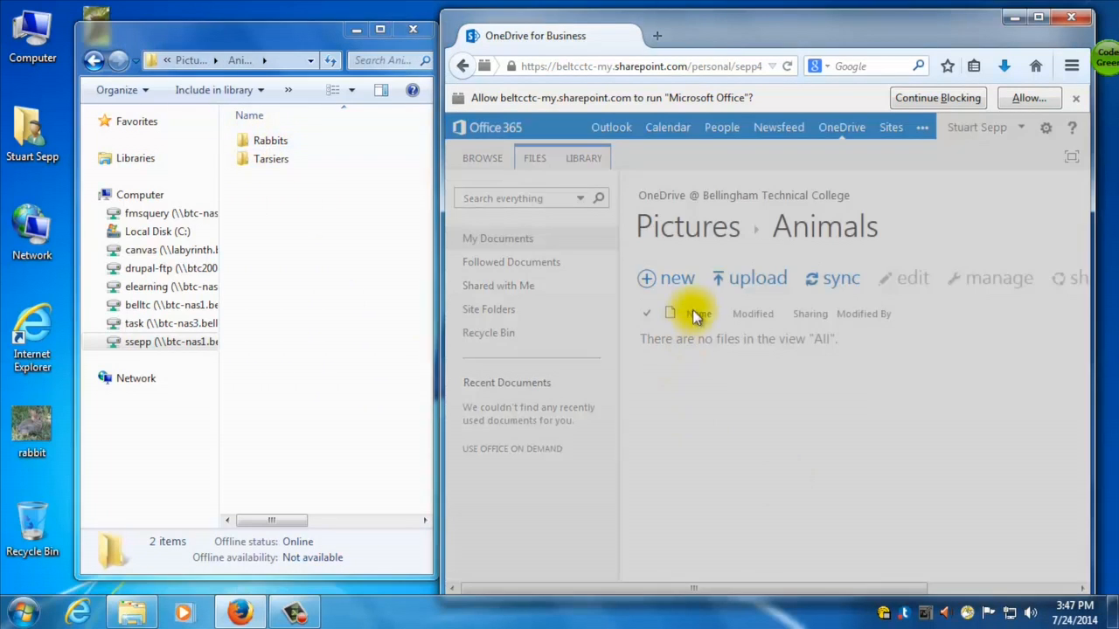
type("Rabbit")
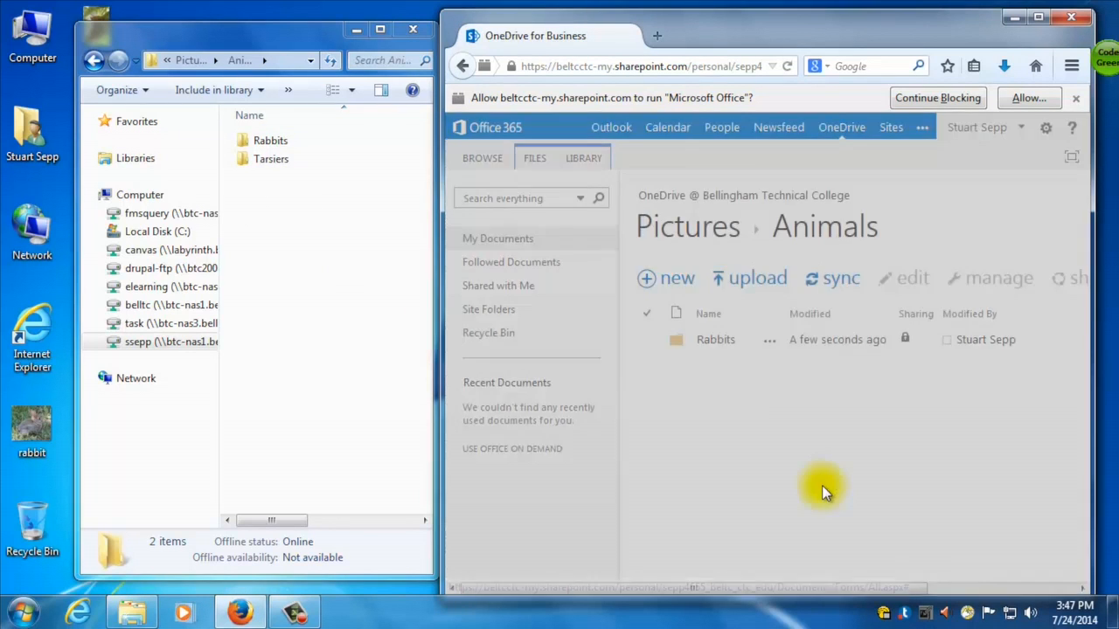
type("Tas")
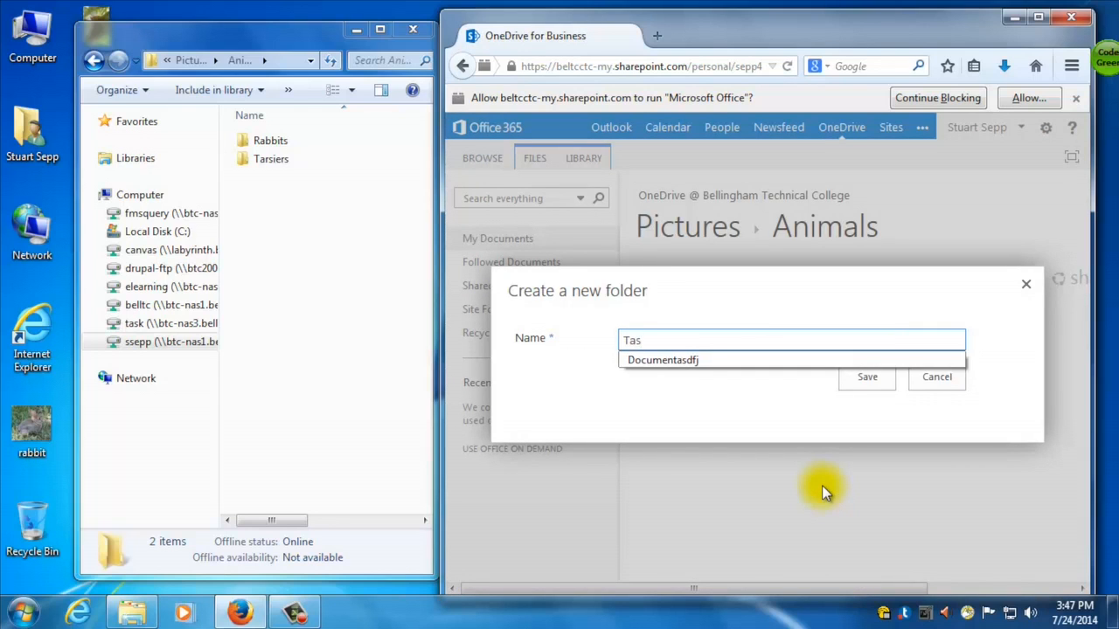
left_click(937, 378)
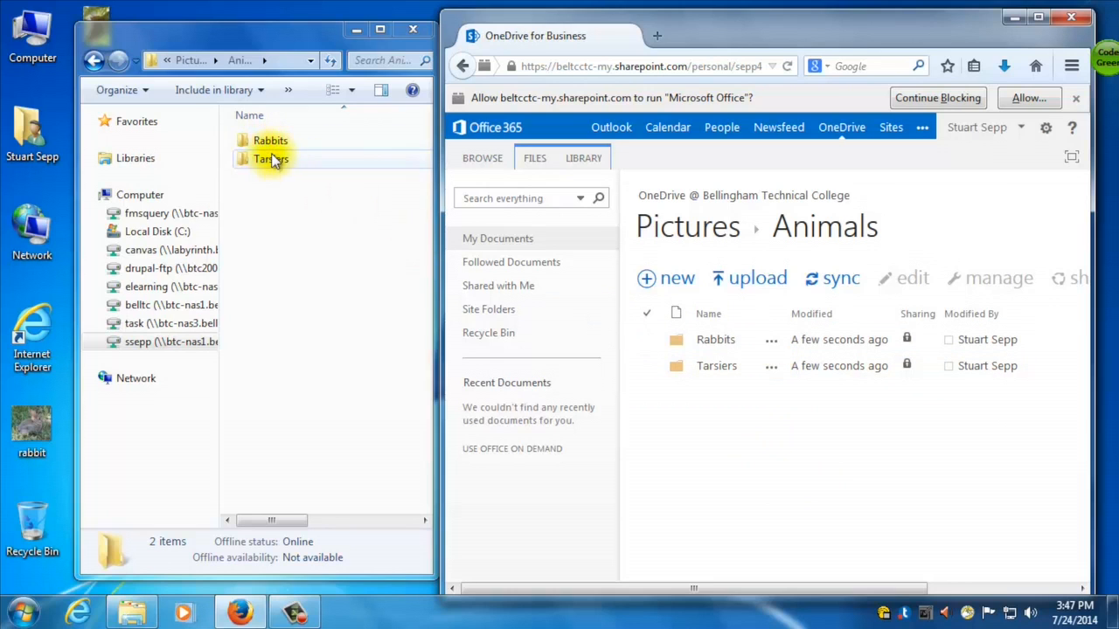
- Open the online Tarsiers folder and start uploading a file from the computer
double_click(269, 159)
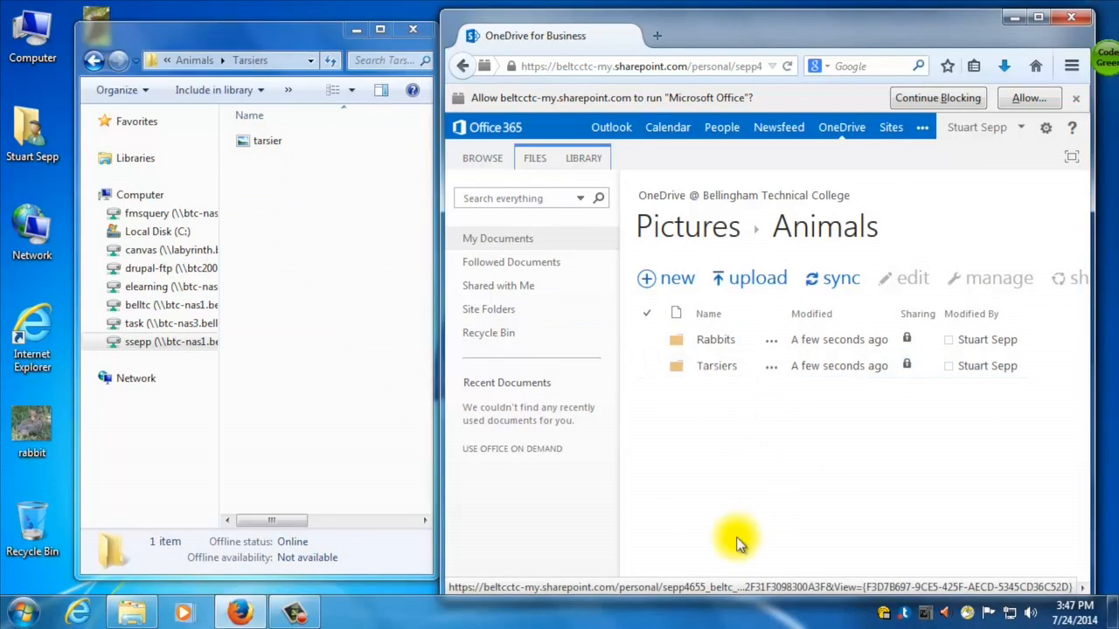
left_click(717, 365)
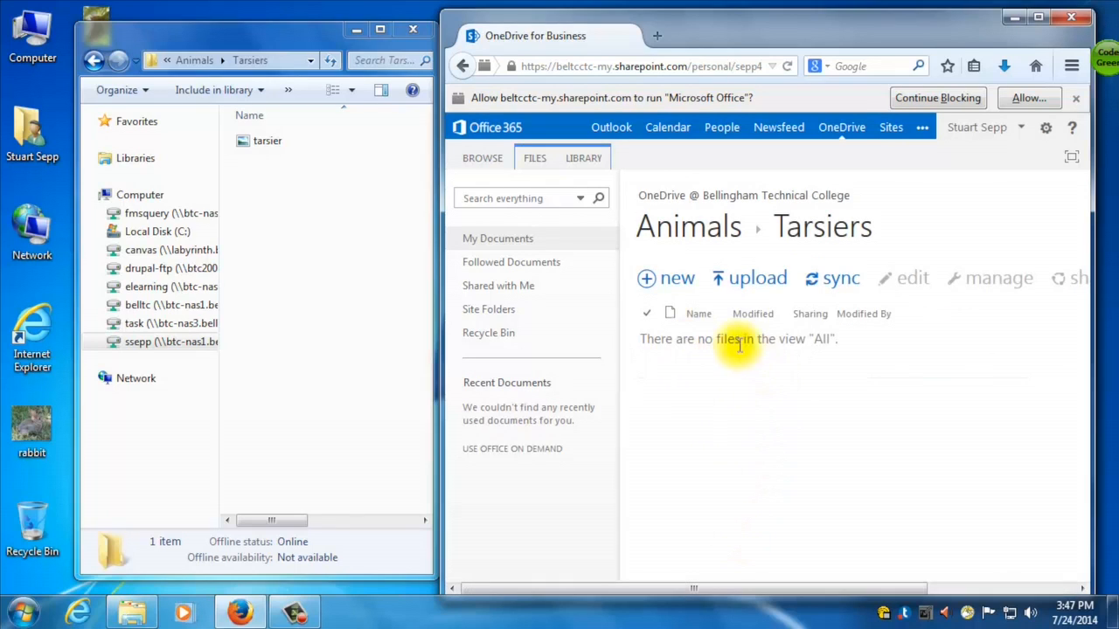
mouse_move(730, 244)
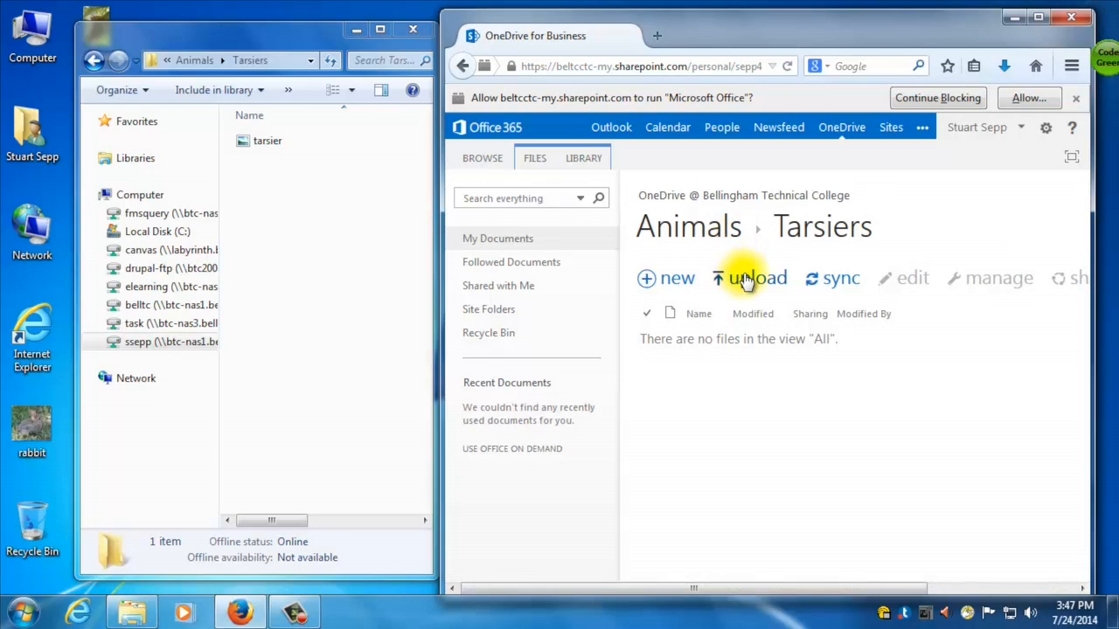
left_click(748, 278)
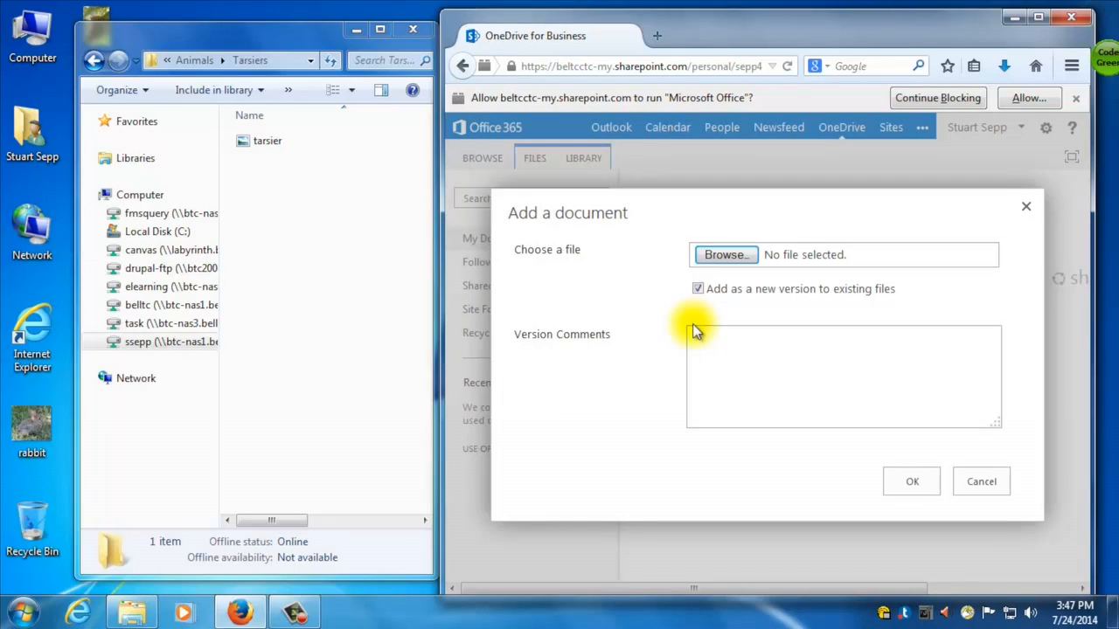
mouse_move(741, 312)
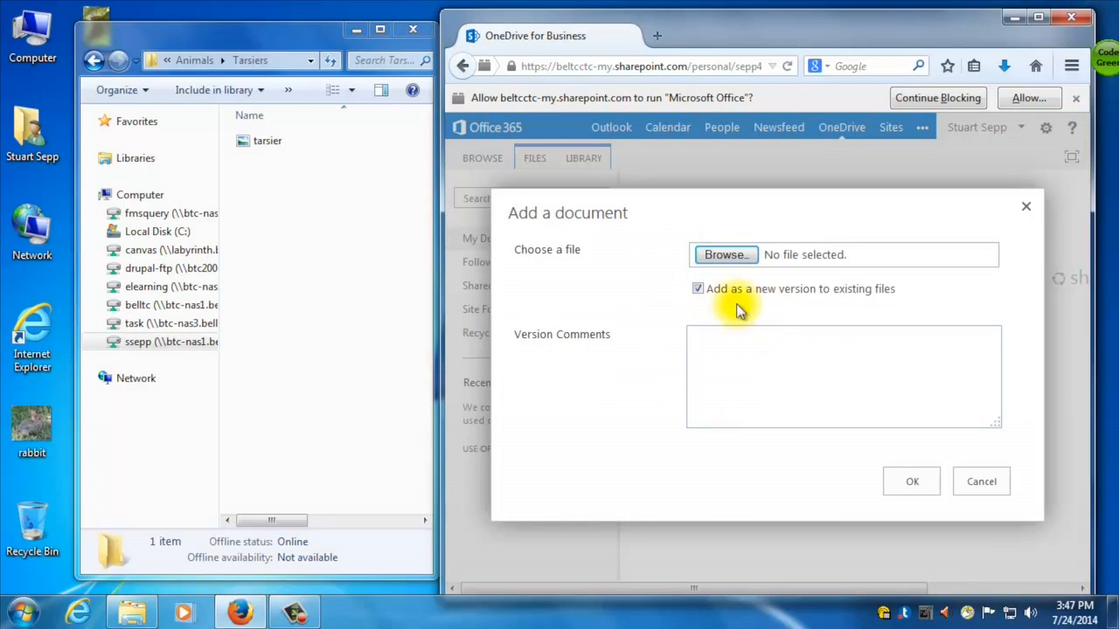
left_click(724, 255)
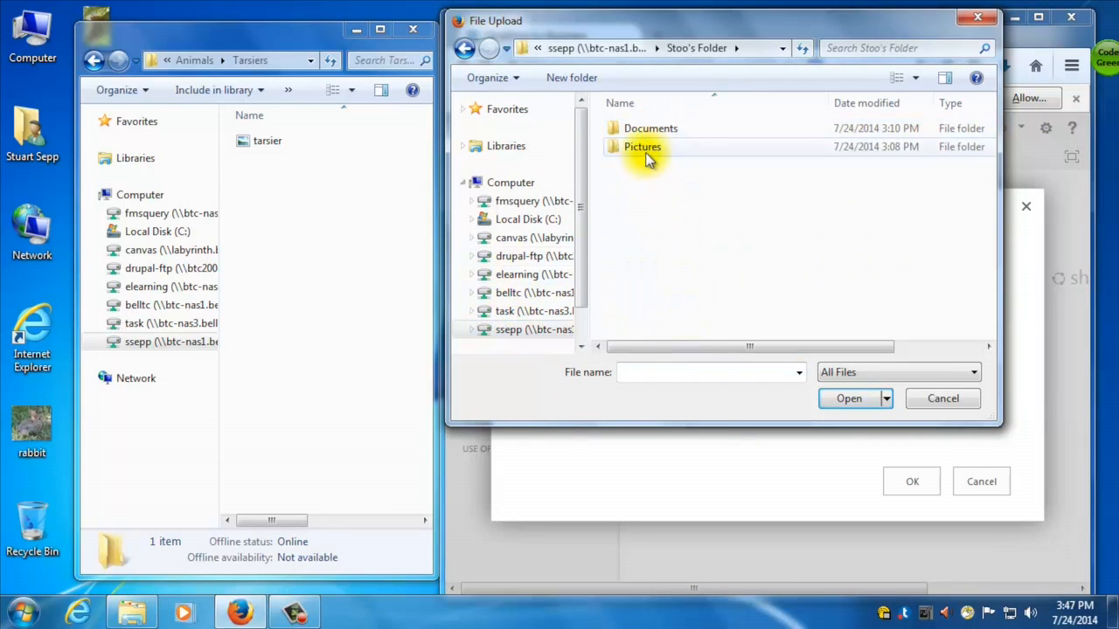
- Pick tarsier.jpg from the network drive's Pictures > Tarsiers folder and upload it
double_click(643, 147)
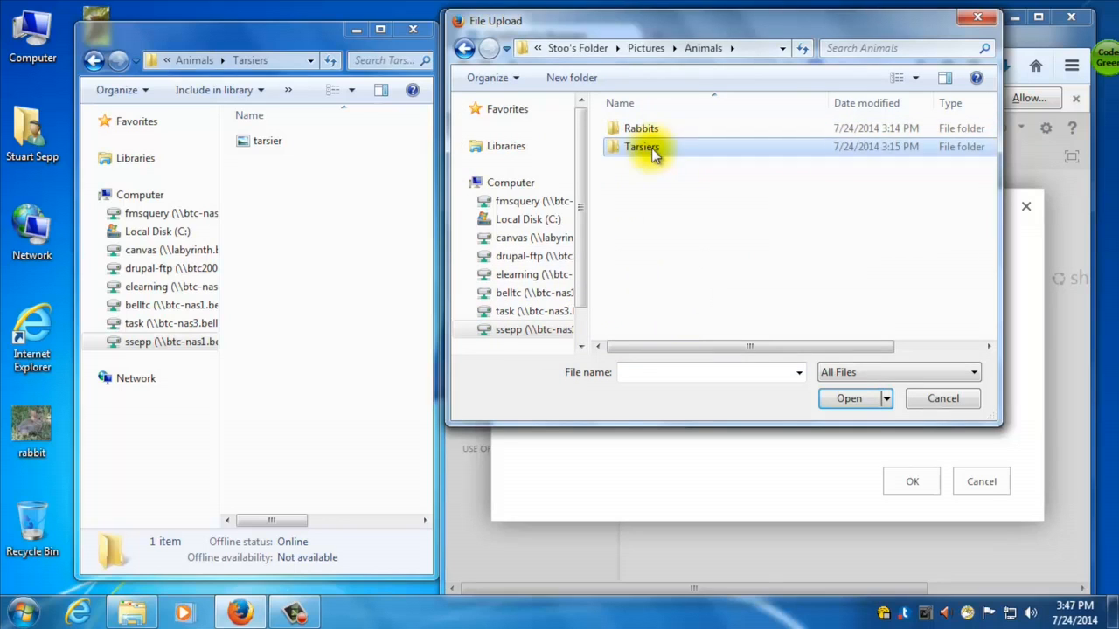
double_click(640, 147)
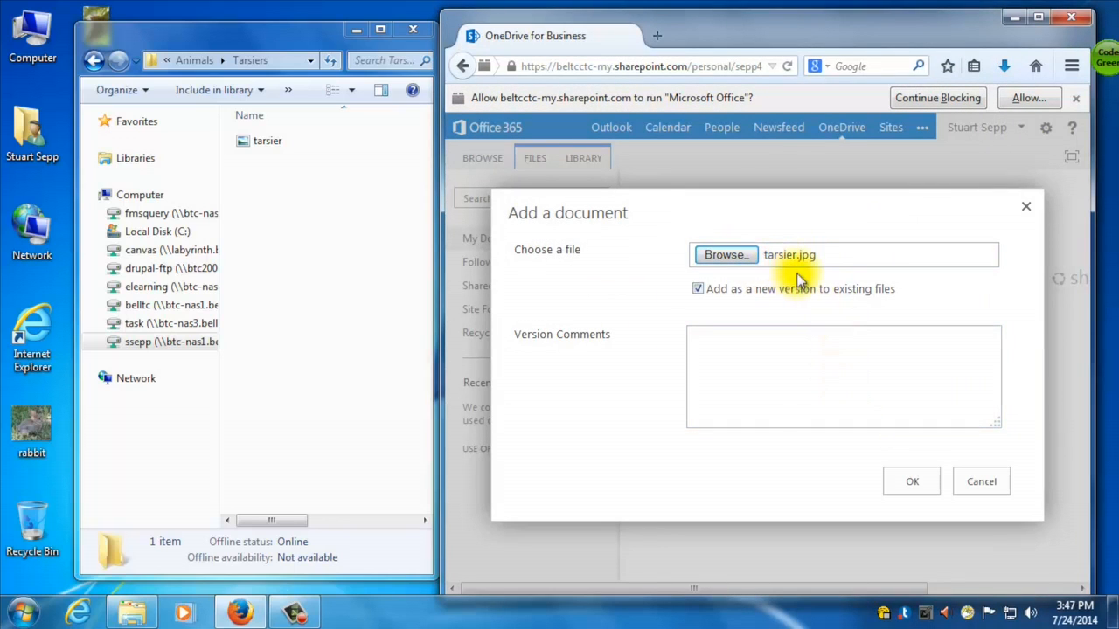
left_click(913, 482)
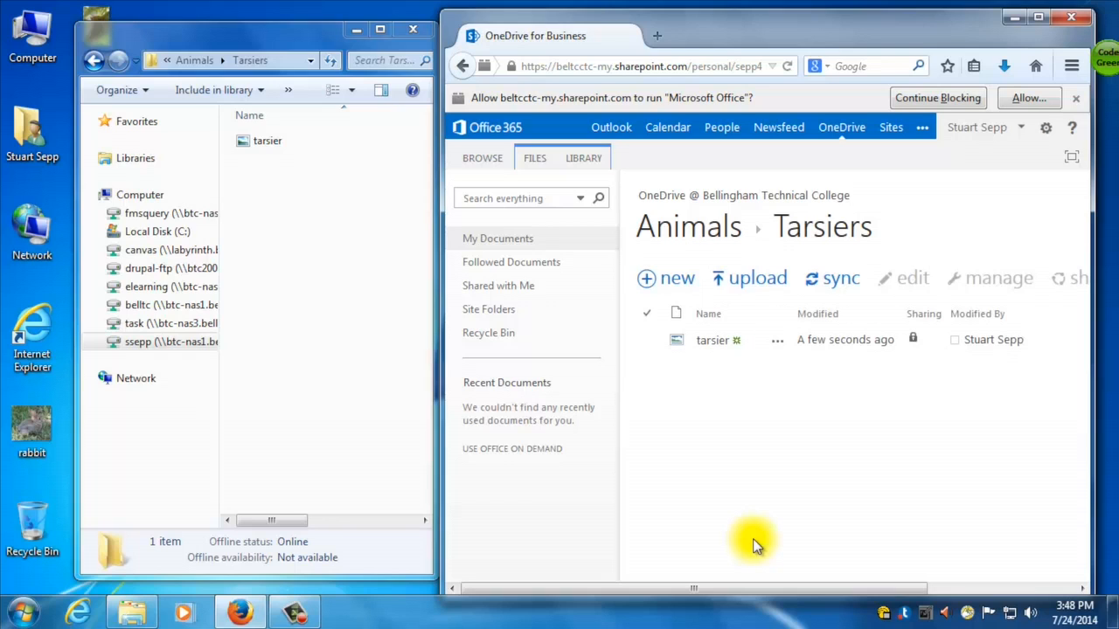
mouse_move(664, 475)
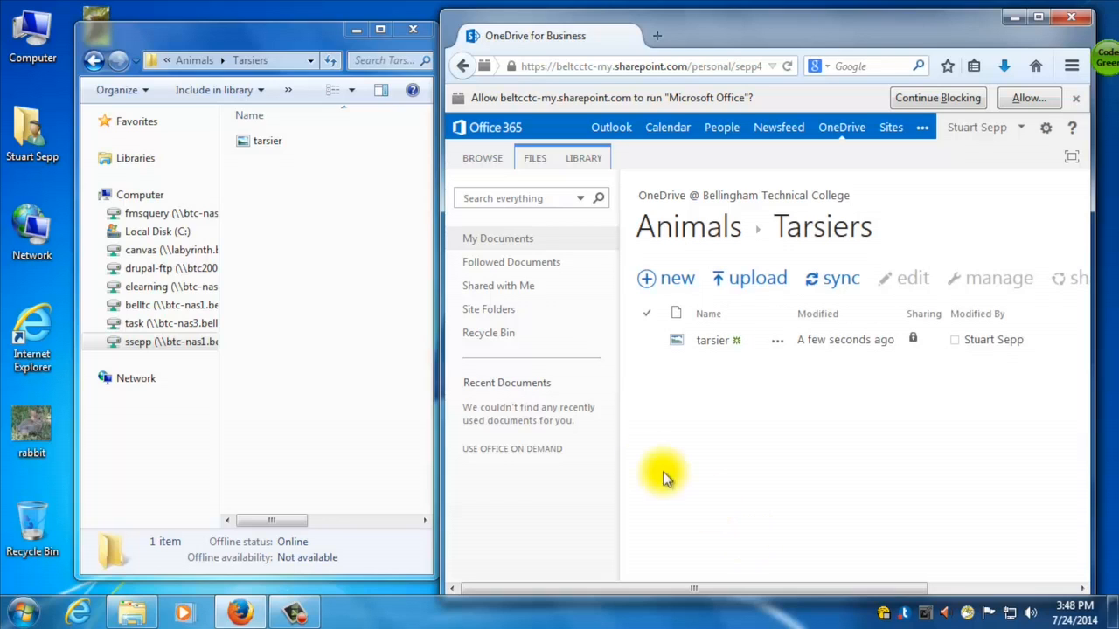
- Drag tarsier.jpg from Explorer into the Tarsiers library and replace the existing copy
left_click(265, 140)
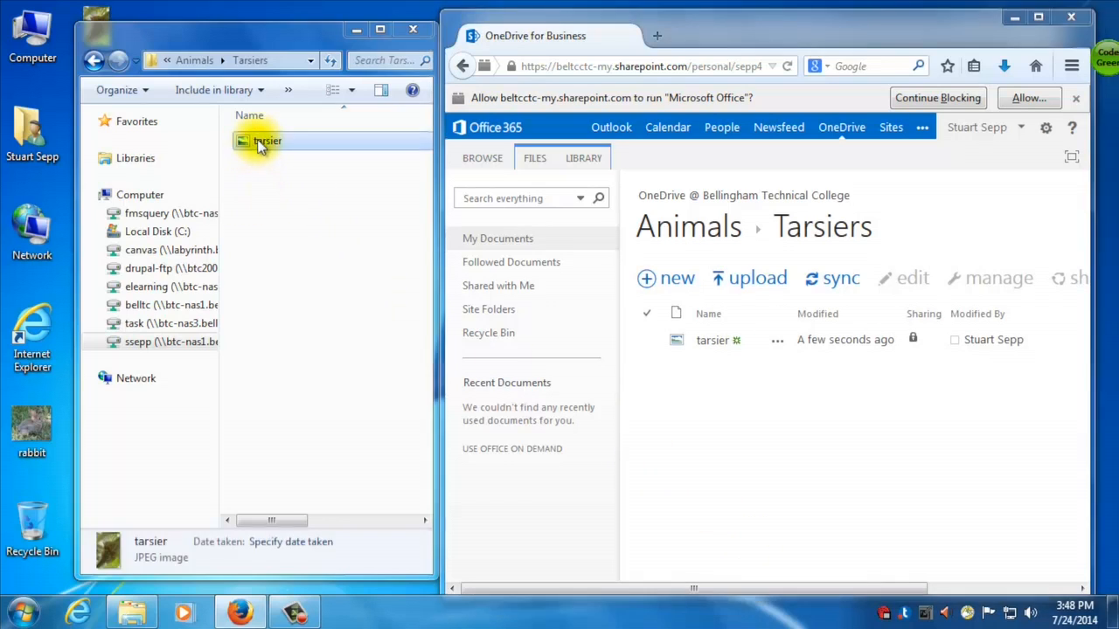
left_click_drag(265, 139, 853, 311)
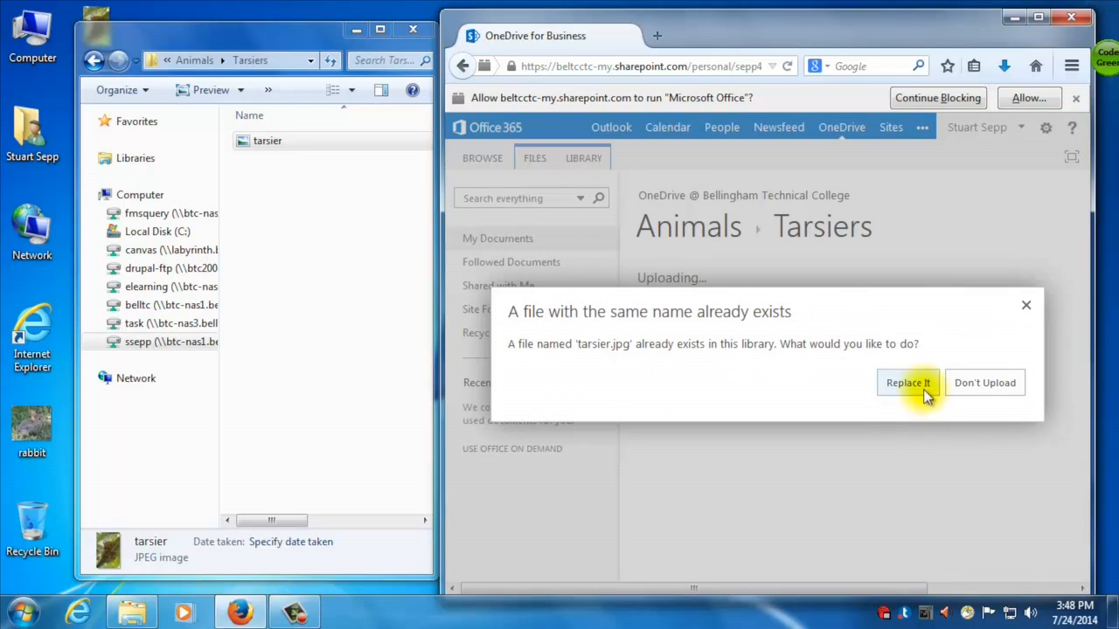
left_click(908, 383)
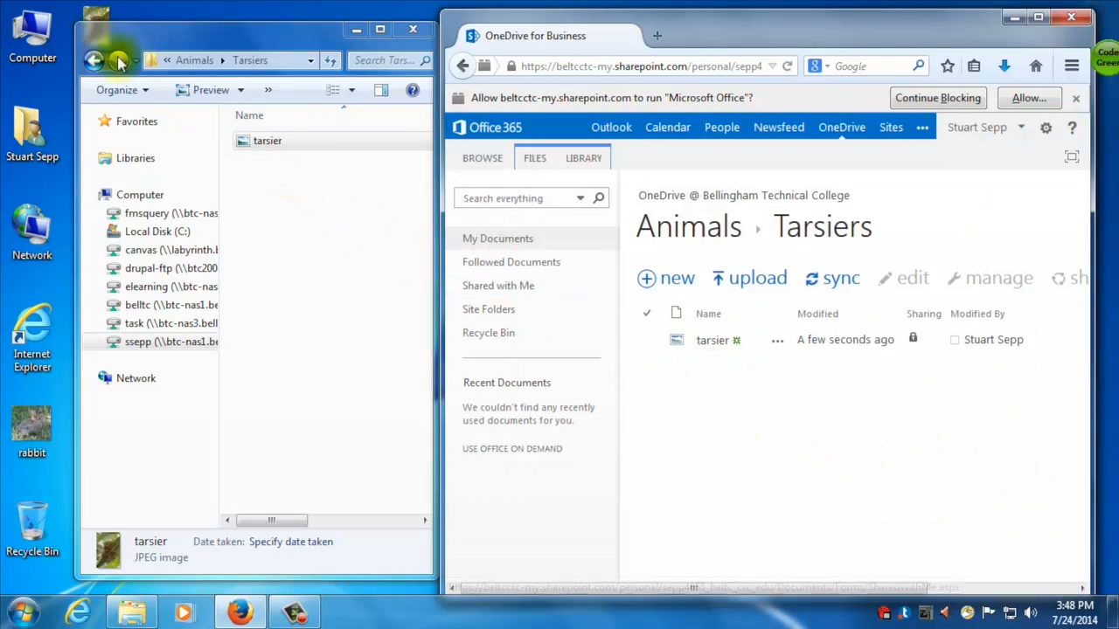
- Drag the rabbit picture from the network drive's Rabbits folder into OneDrive's Animals > Rabbits library
left_click(95, 59)
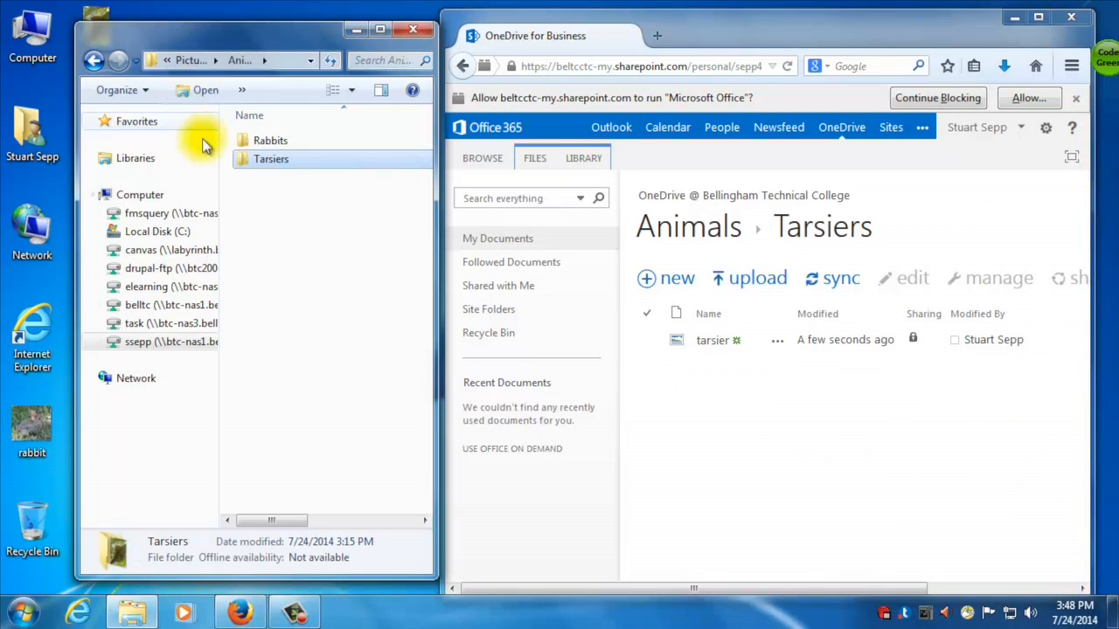
left_click(269, 140)
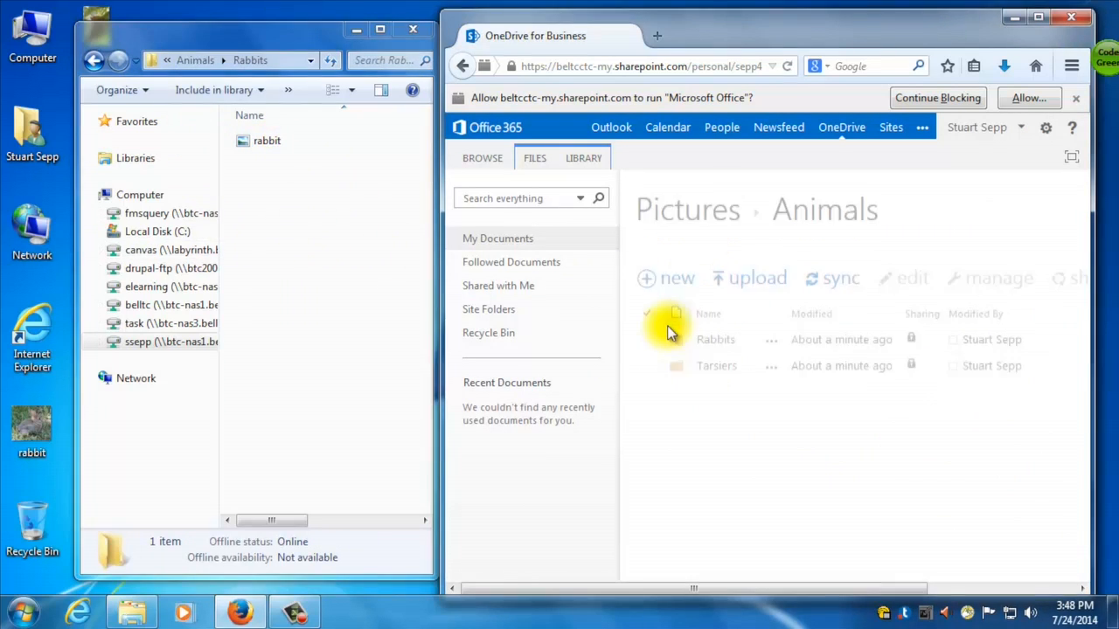
left_click(715, 339)
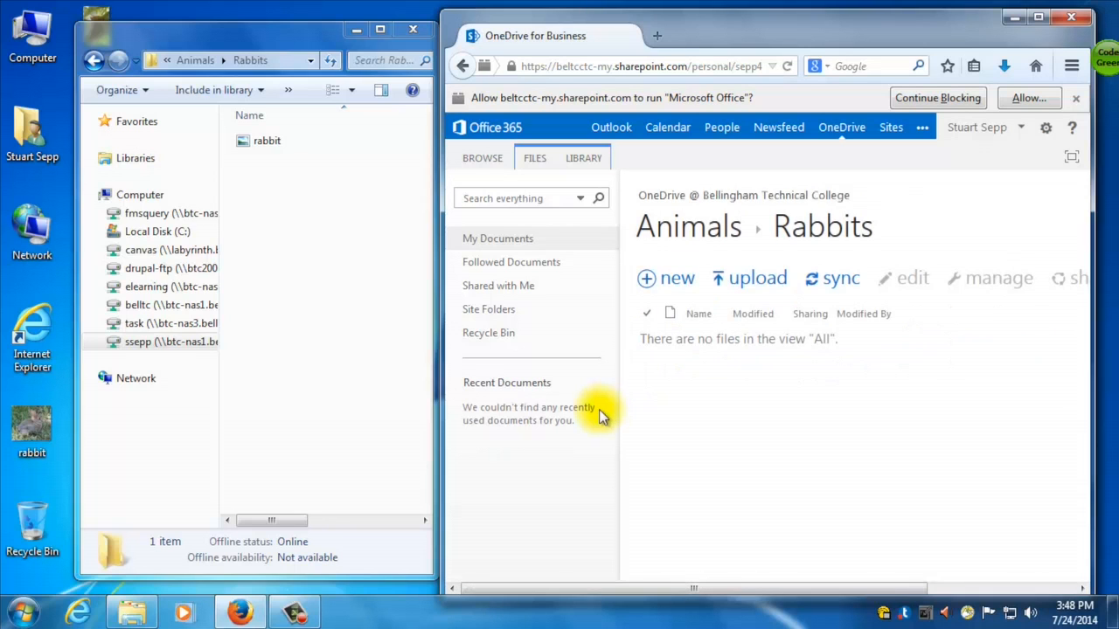
left_click_drag(266, 140, 685, 394)
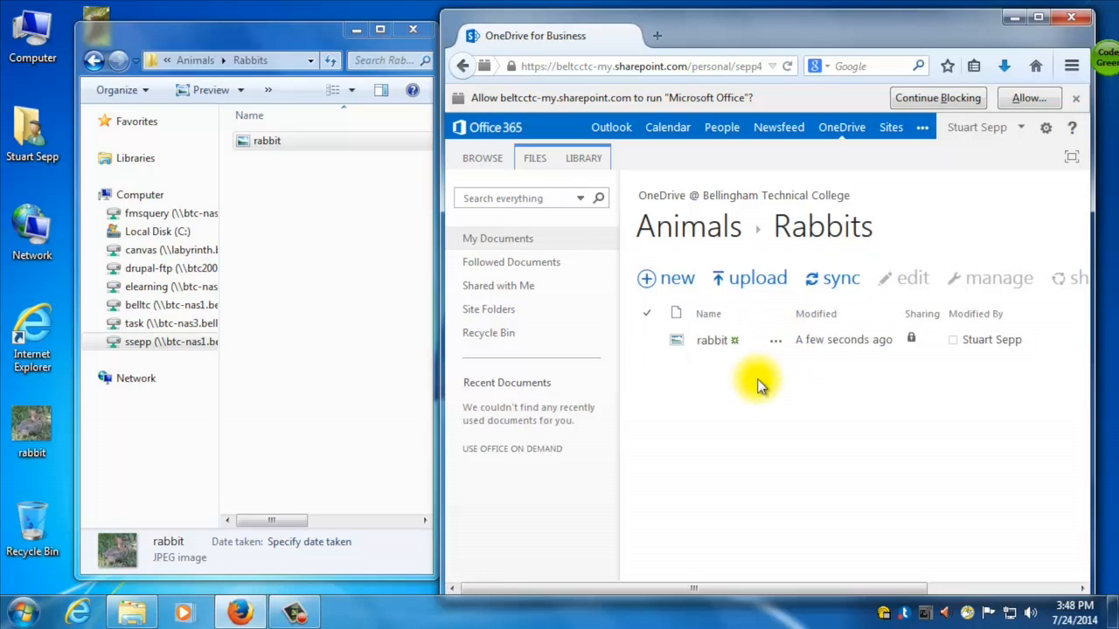
mouse_move(779, 254)
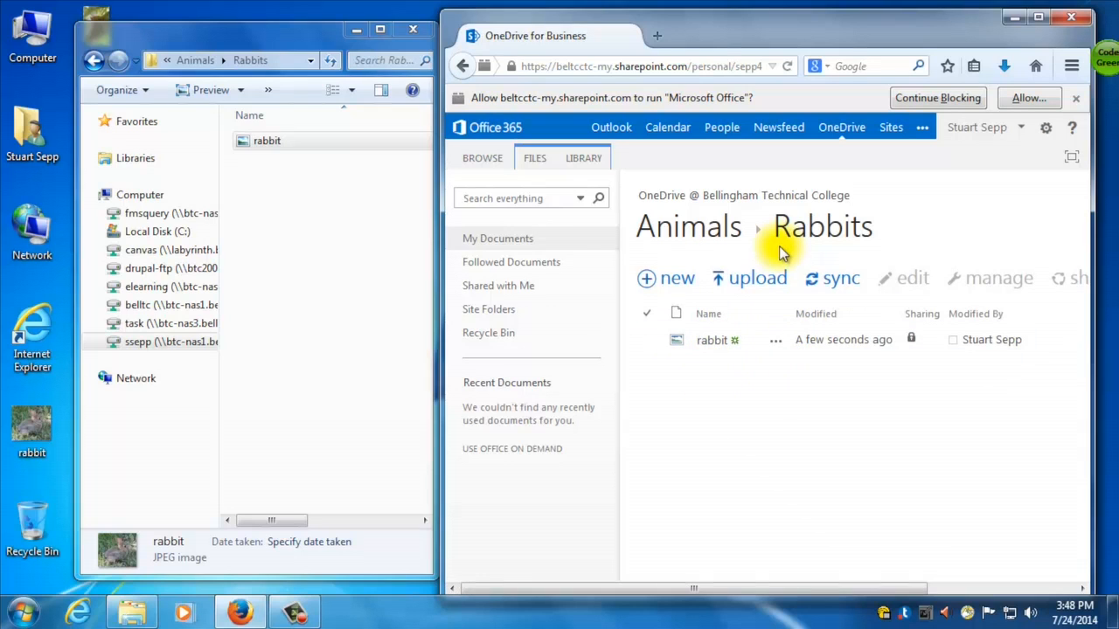
mouse_move(688, 225)
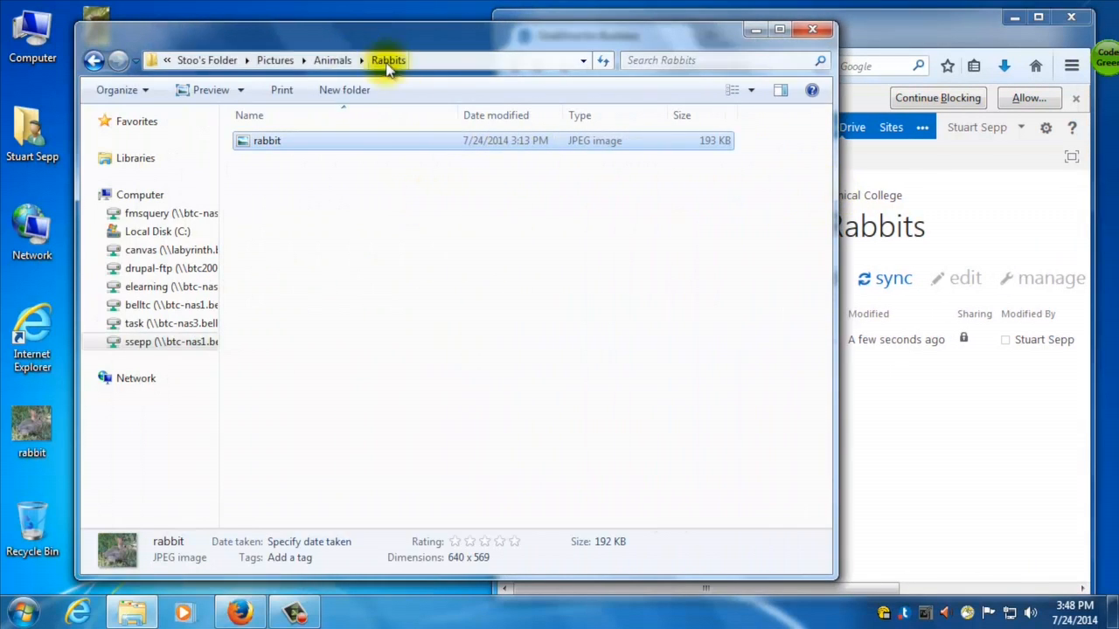
mouse_move(206, 59)
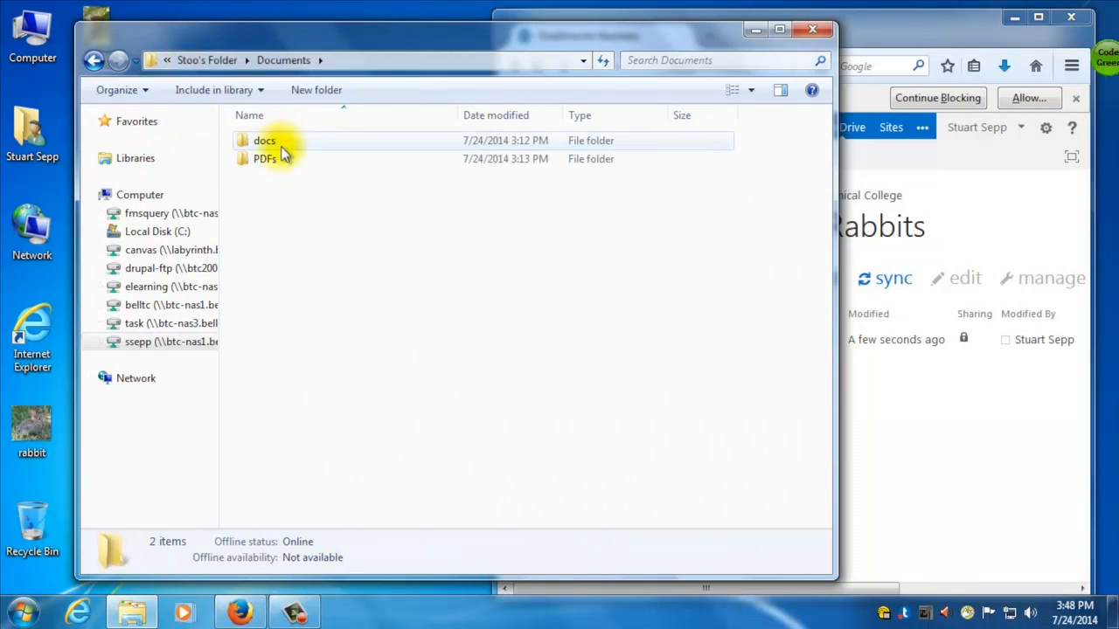
mouse_move(951, 409)
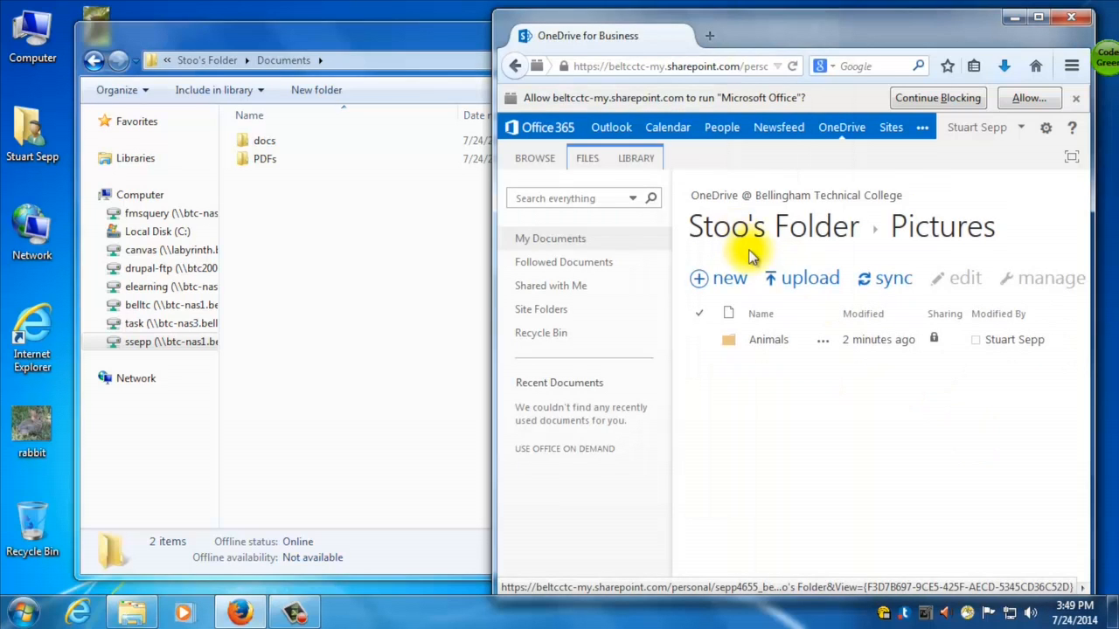
- Show Explorer's docs folder with QuarterlyBudget and Student Travel Procedures beside OneDrive's Documents
left_click(772, 225)
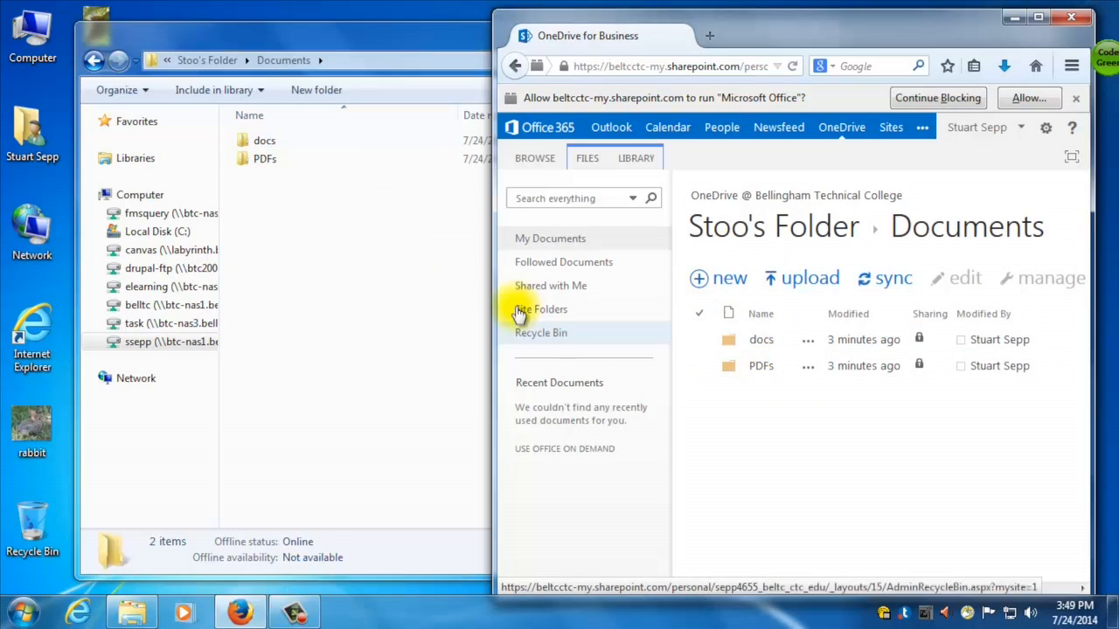
double_click(264, 140)
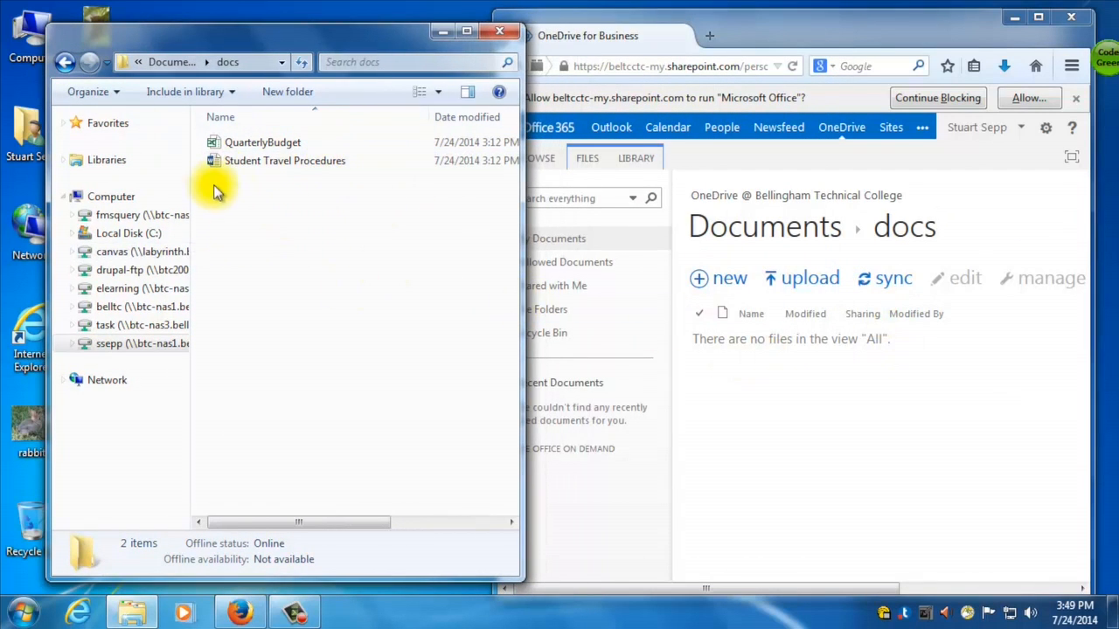
- Drag the AcademicCalendar PDF from the network drive's PDFs folder into the OneDrive PDFs library
left_click(262, 142)
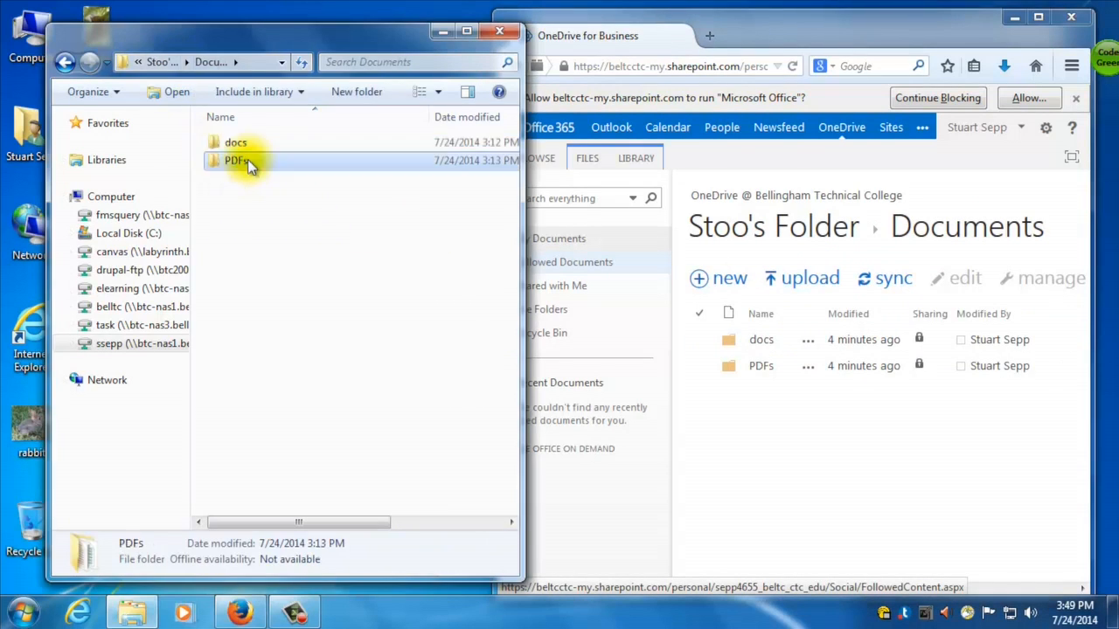
double_click(235, 161)
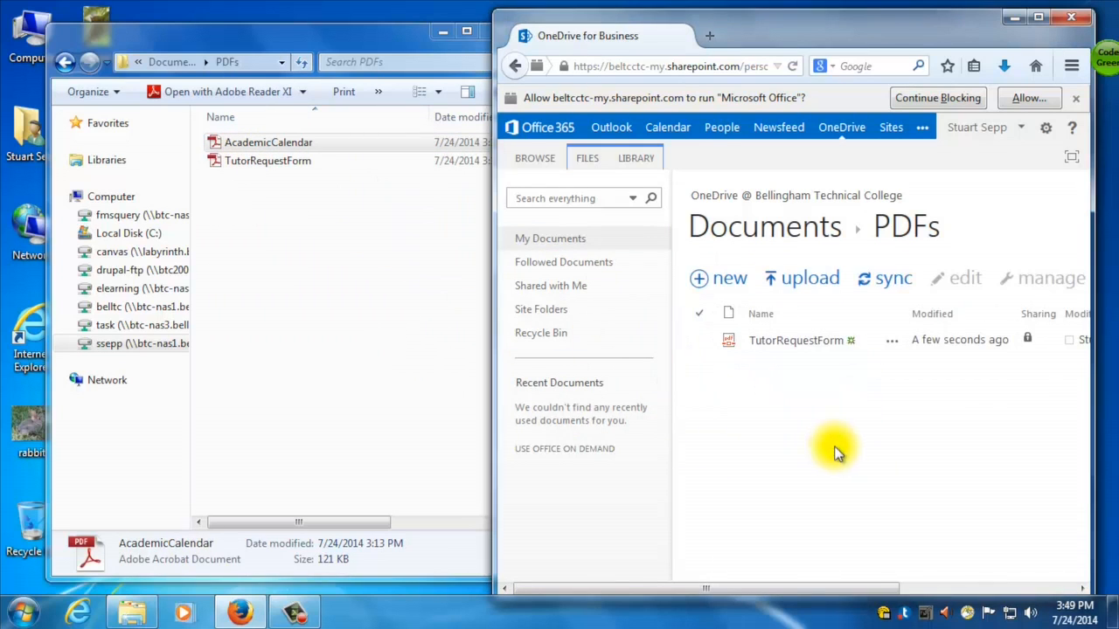
mouse_move(778, 434)
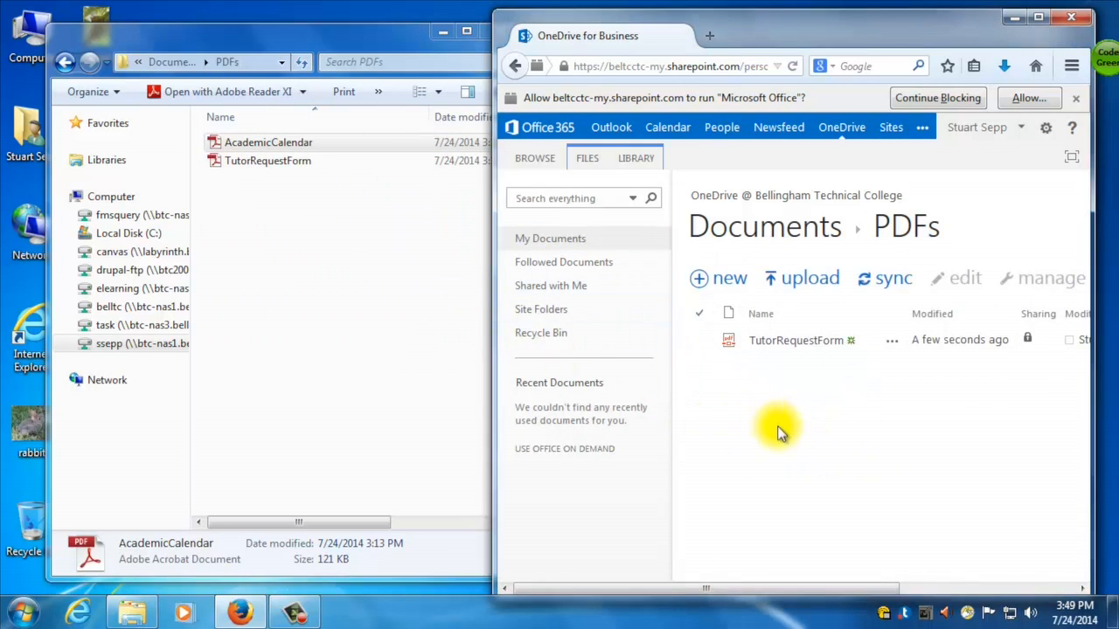
mouse_move(790, 384)
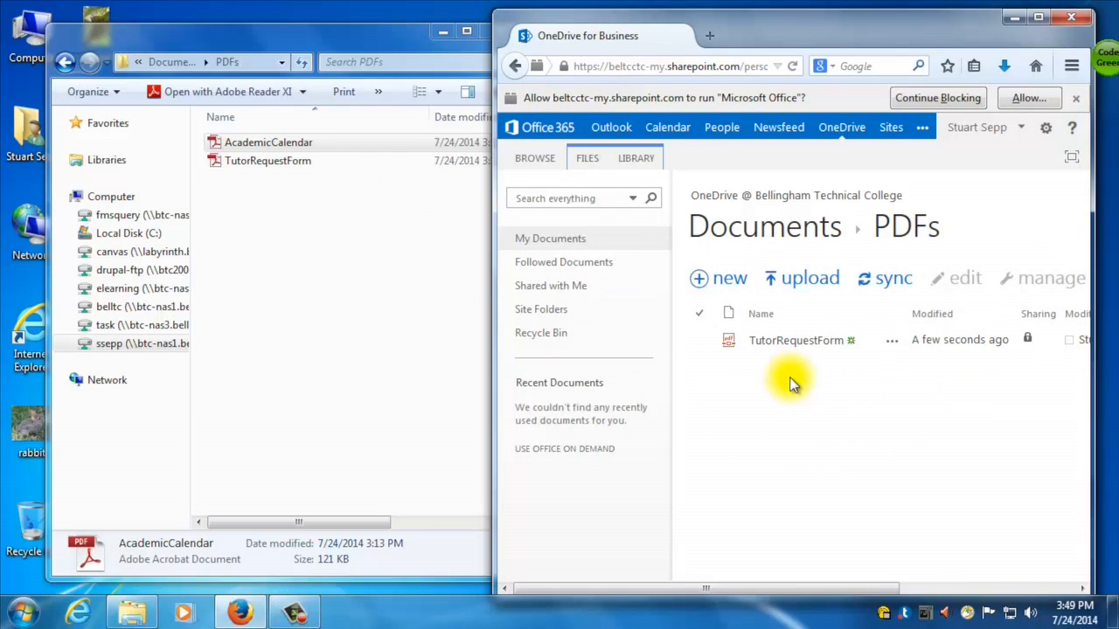
left_click(269, 142)
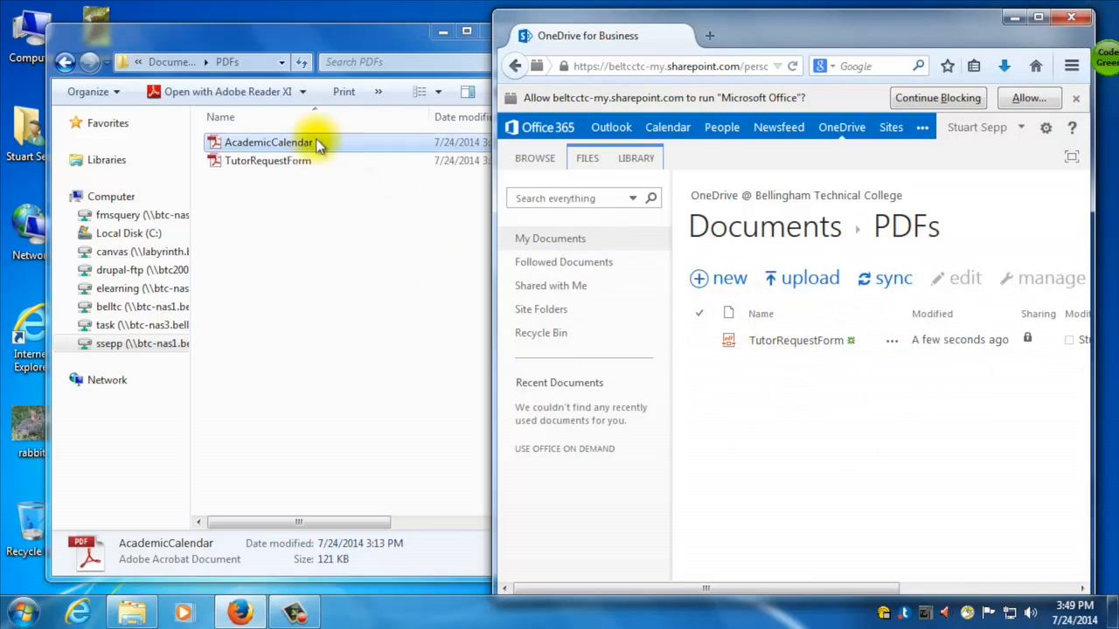
left_click_drag(269, 144, 843, 301)
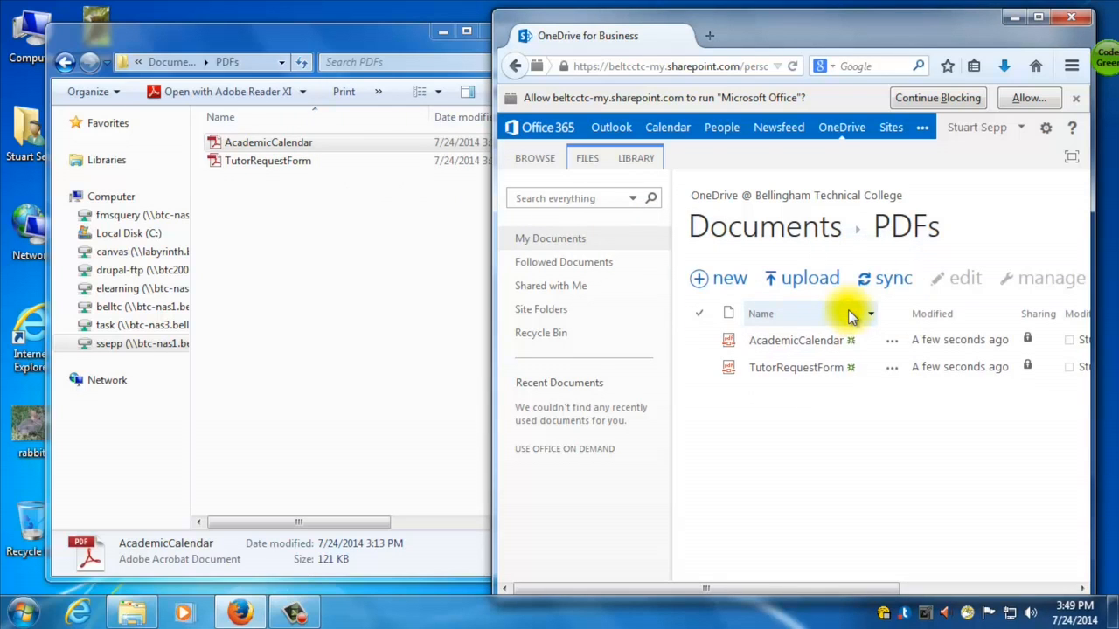
mouse_move(773, 263)
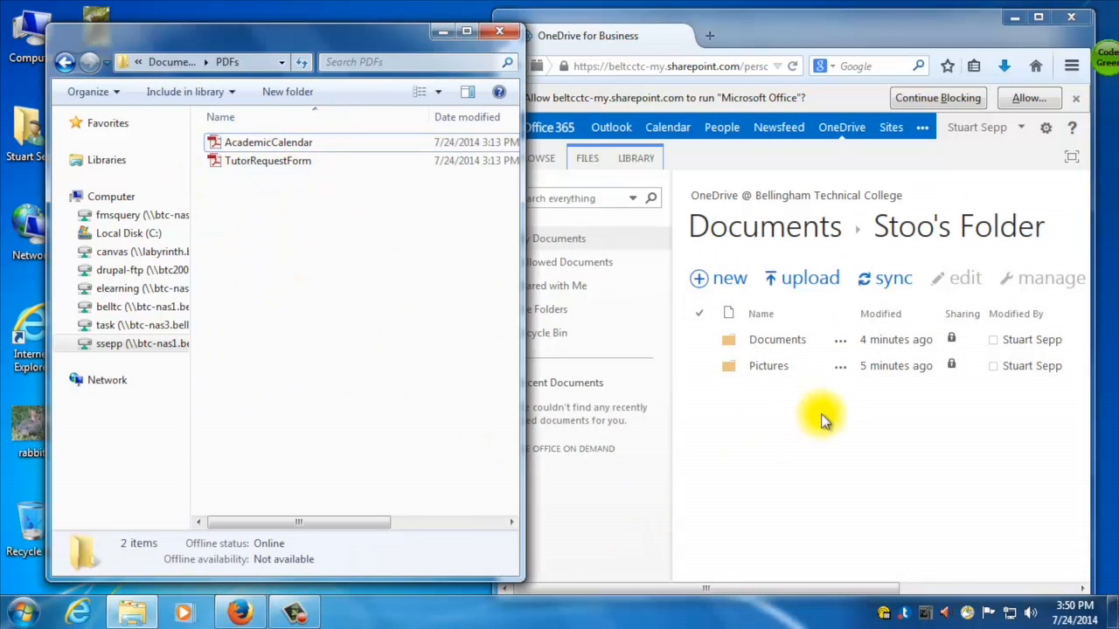
mouse_move(853, 424)
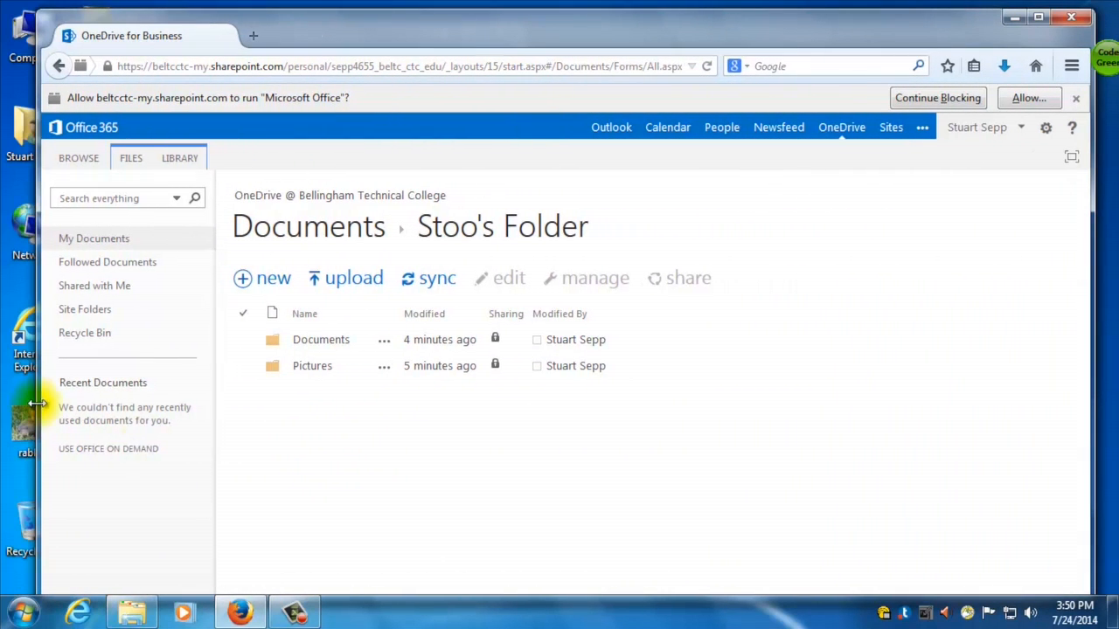
mouse_move(301, 472)
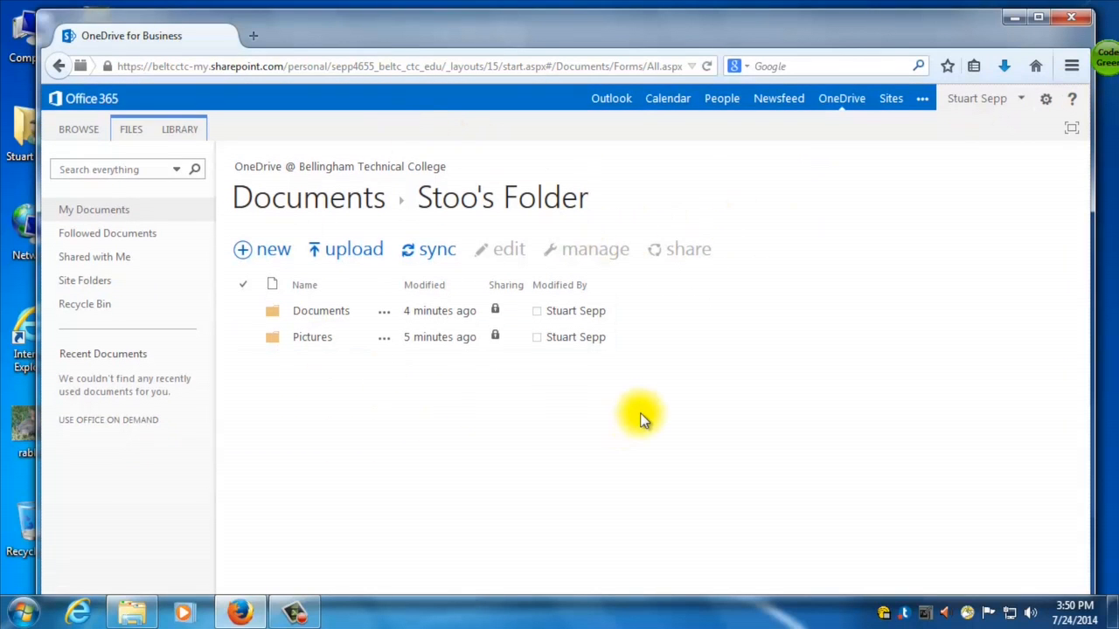
mouse_move(437, 248)
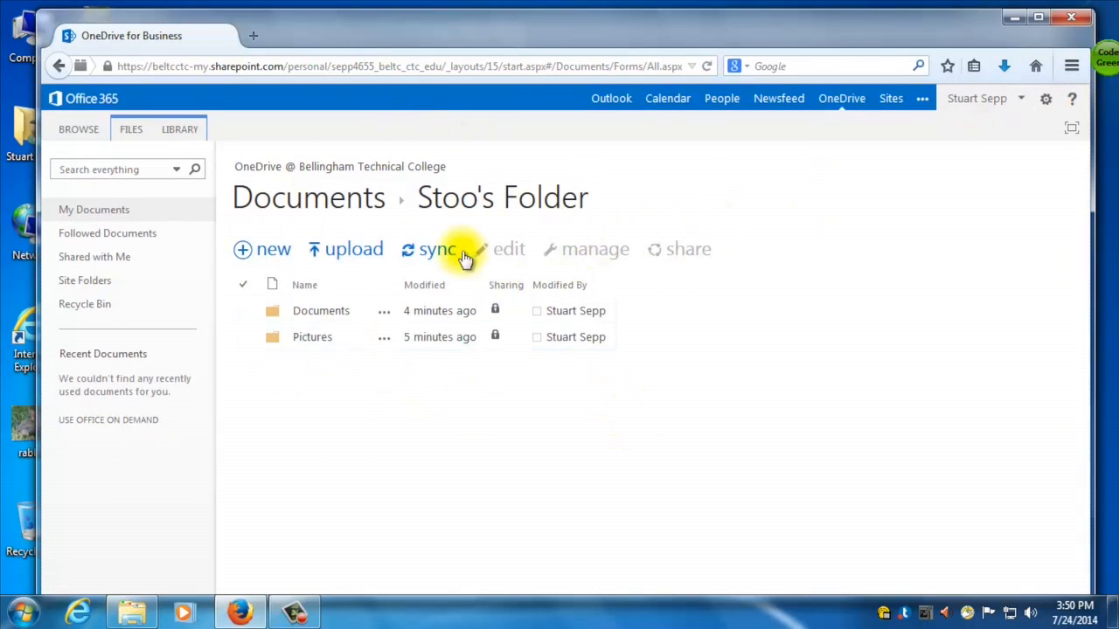
mouse_move(598, 123)
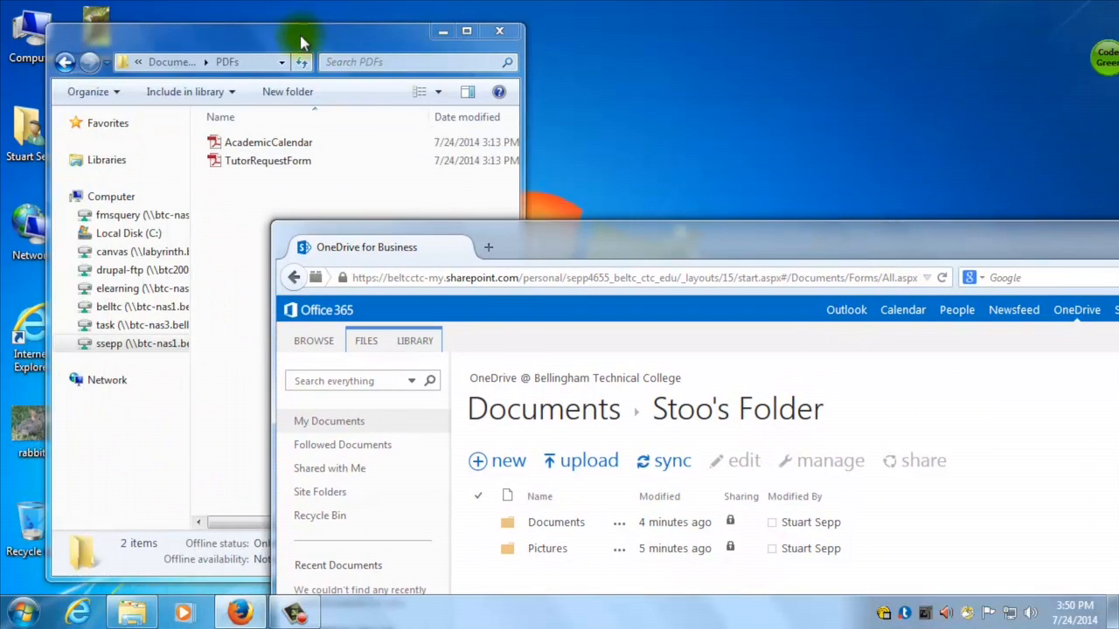
- Bring the network drive's PDFs Explorer window forward beside OneDrive's Stoo's Folder
left_click(306, 39)
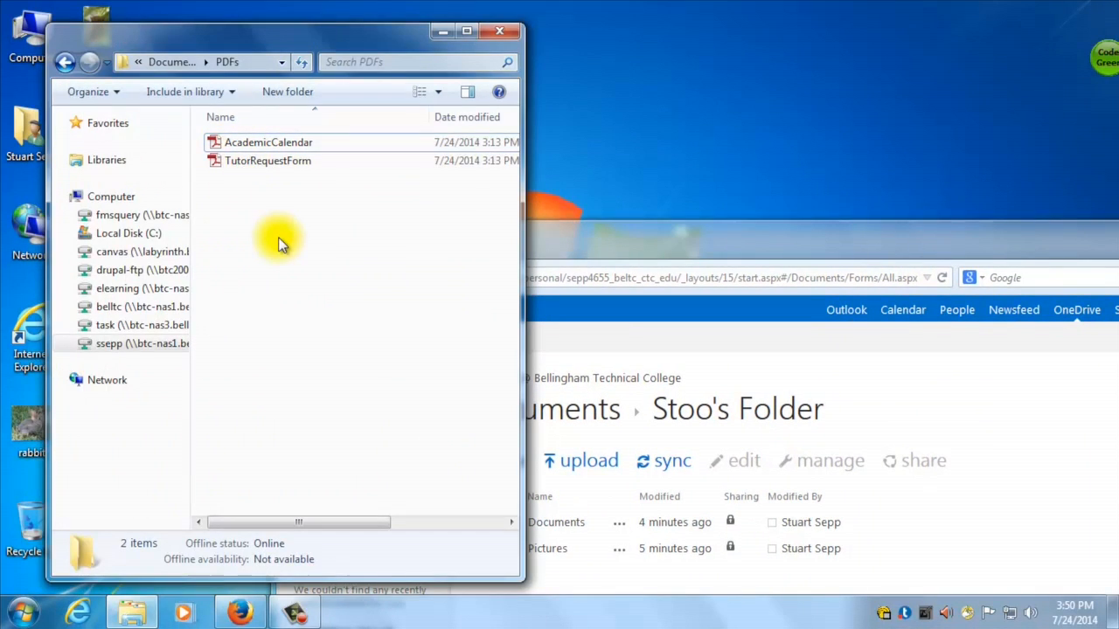